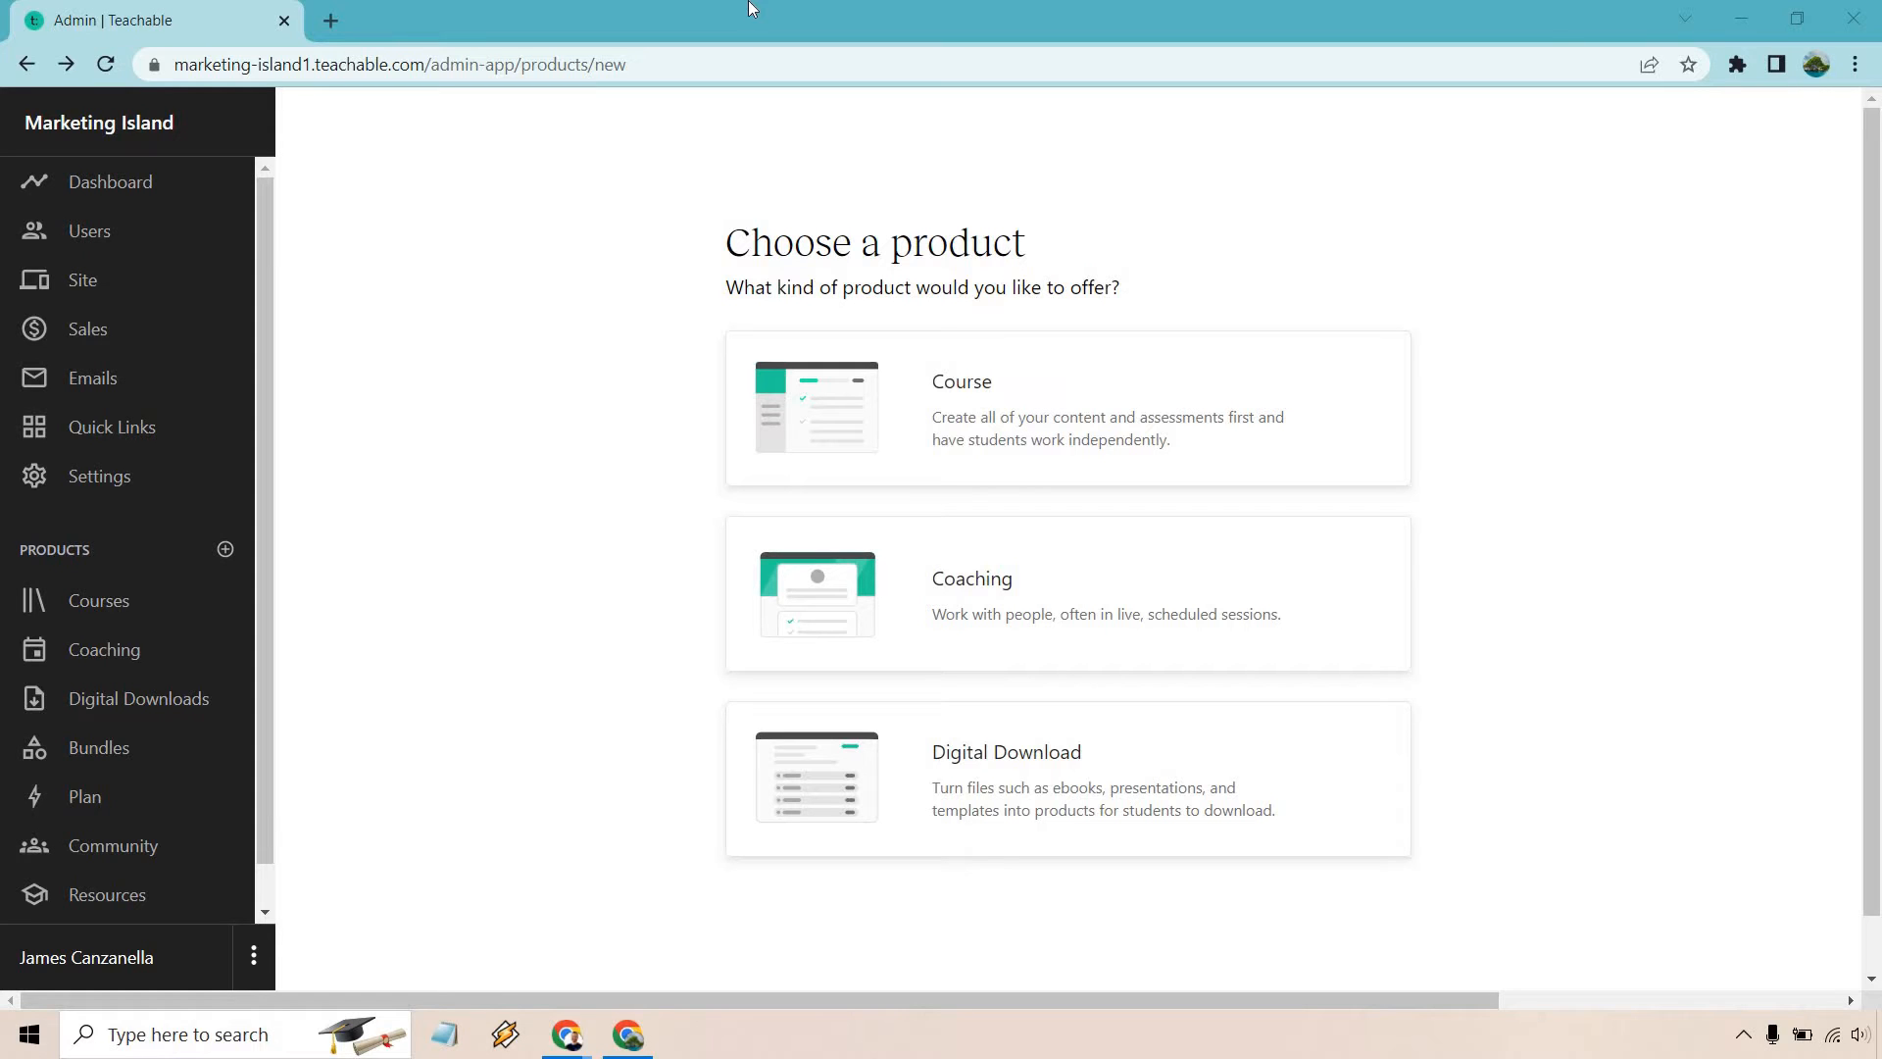
{"action": "mouse_move", "coordinate": [1643, 167]}
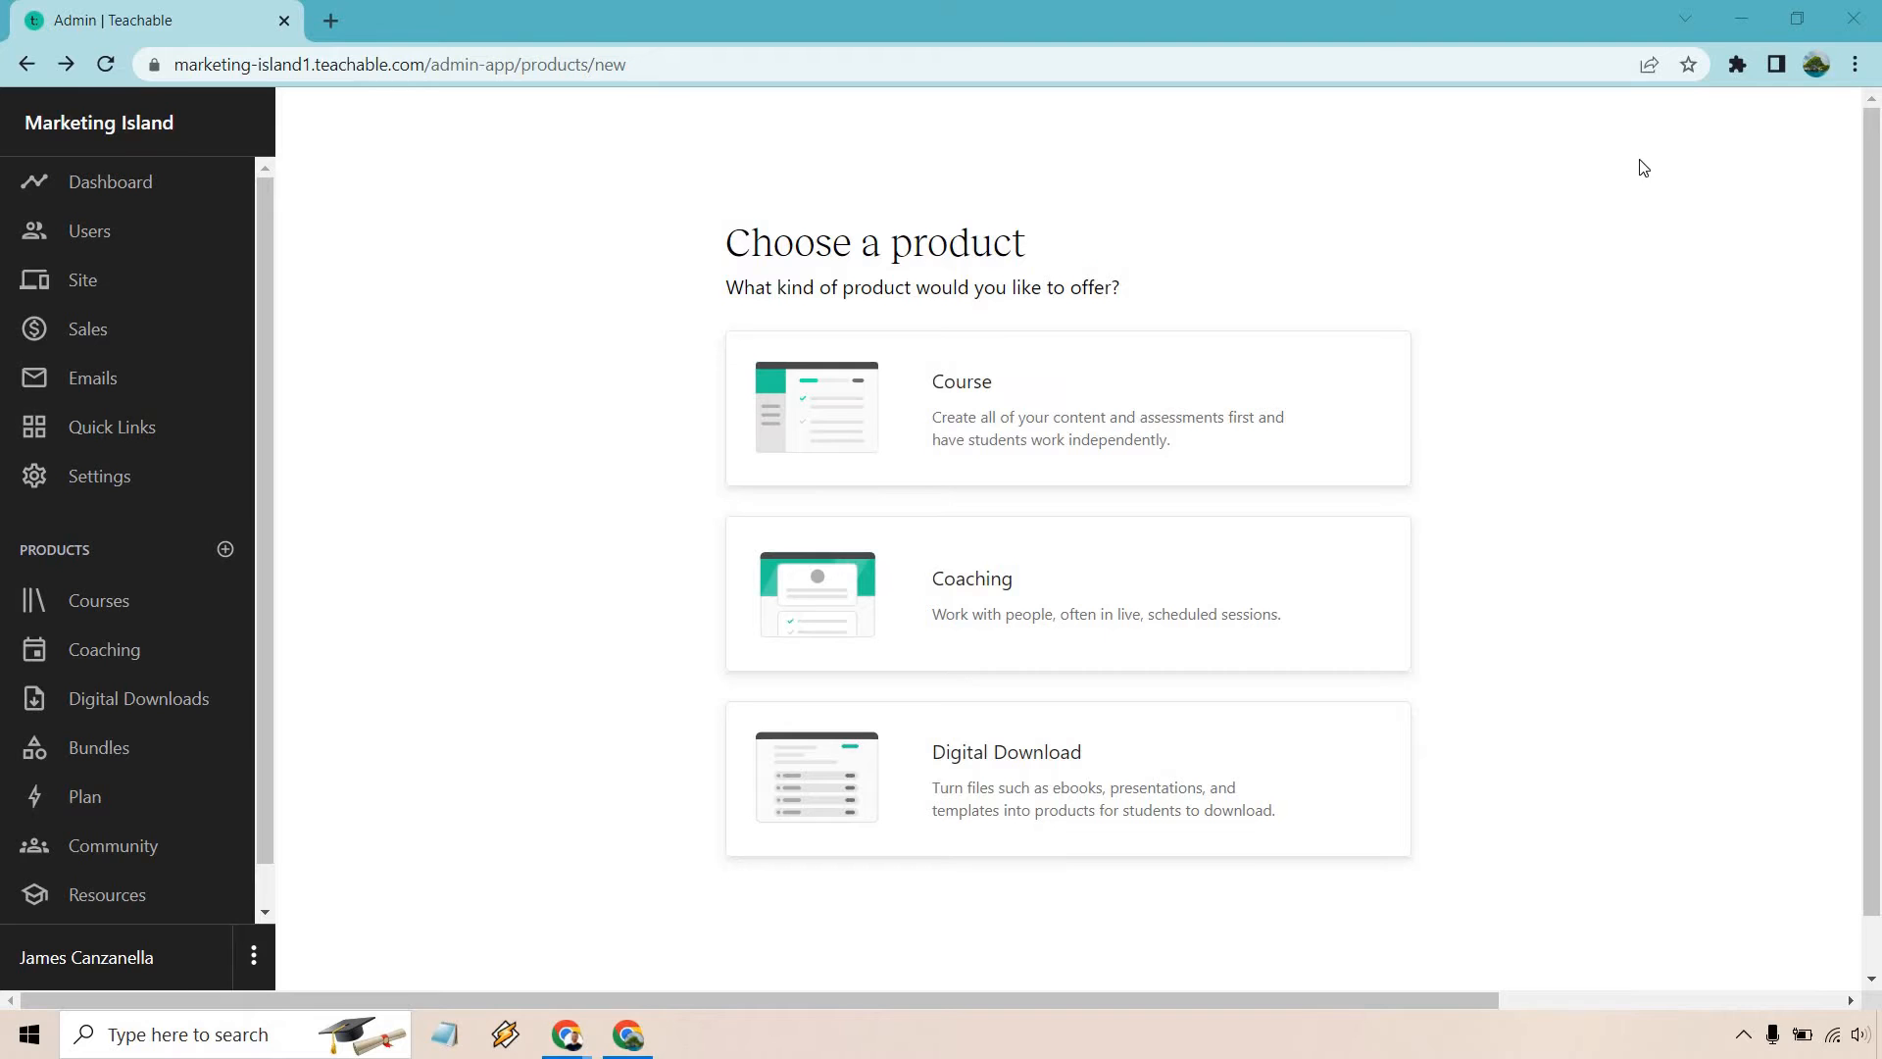
{"action": "mouse_move", "coordinate": [1601, 759]}
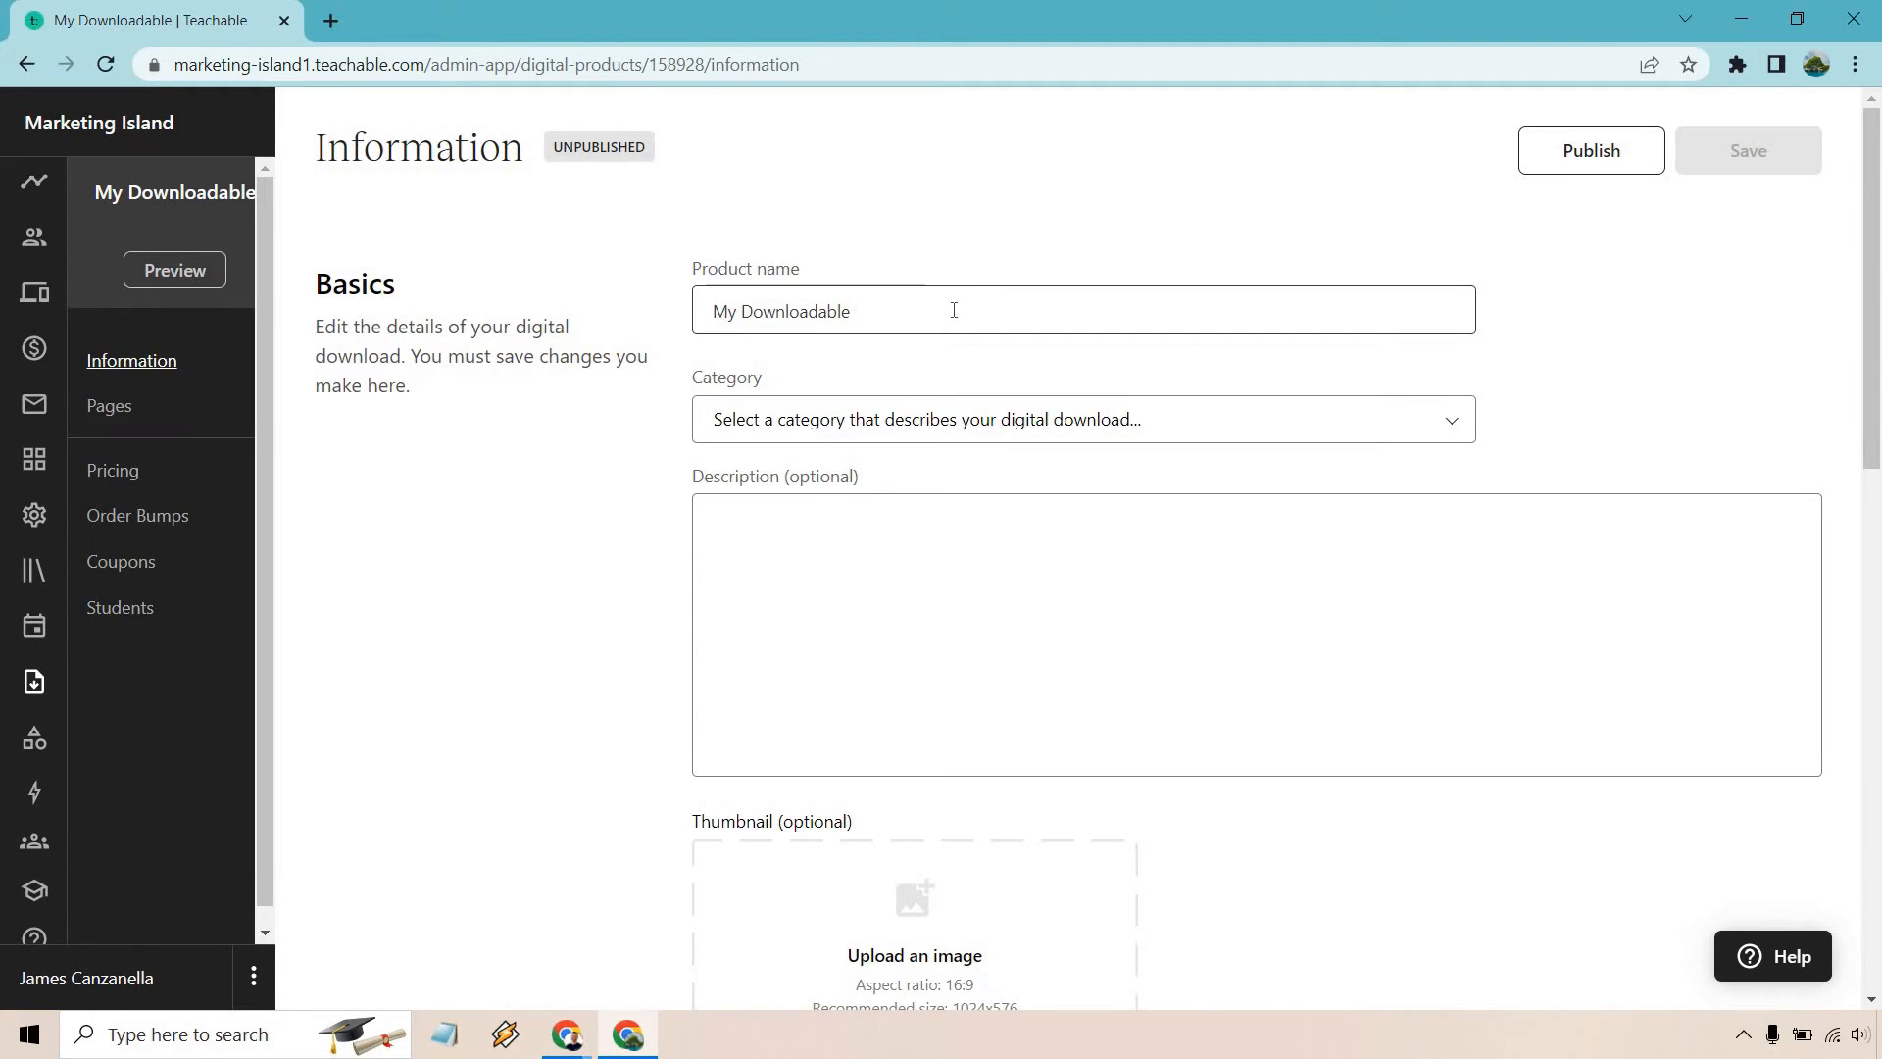
Name the download 'AffilioBlueprint Quickstart', set category to eBook, and enter its description
{"action": "type", "text": "AffilioBlueprint Quickstart"}
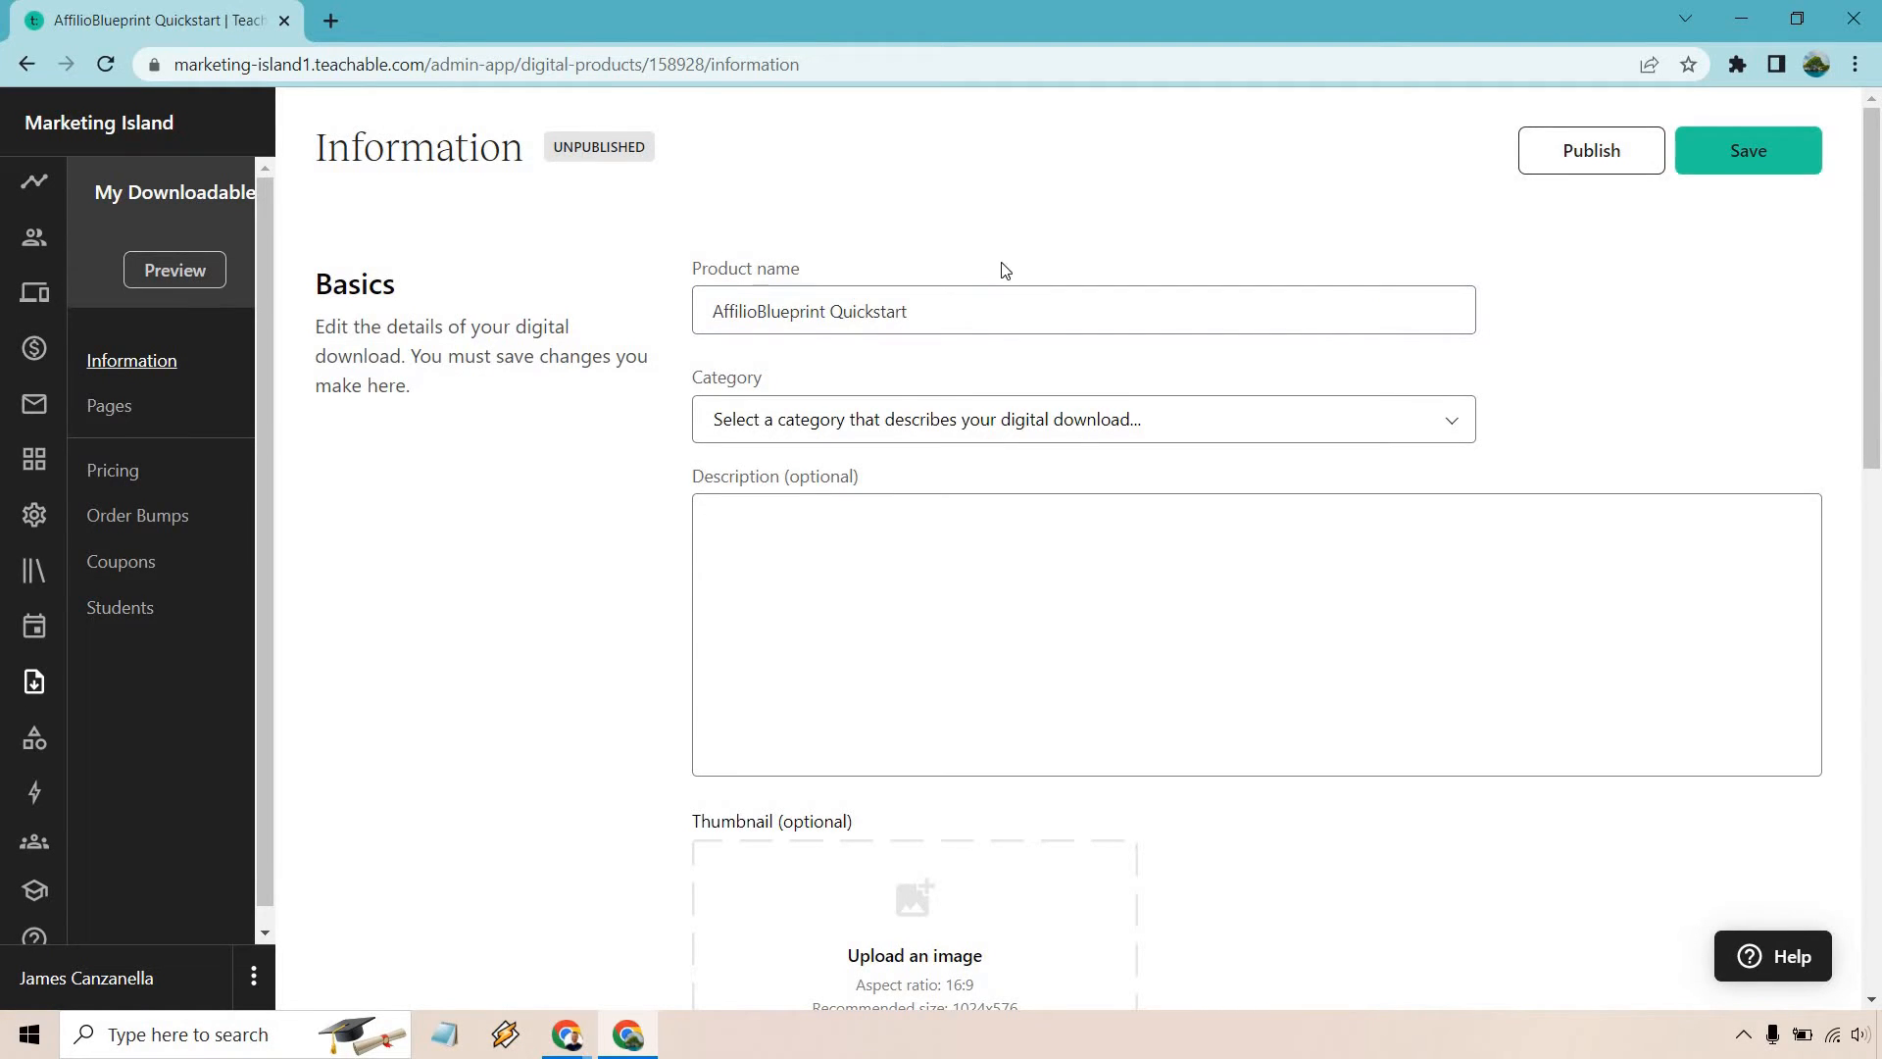
{"action": "left_click", "coordinate": [1080, 419]}
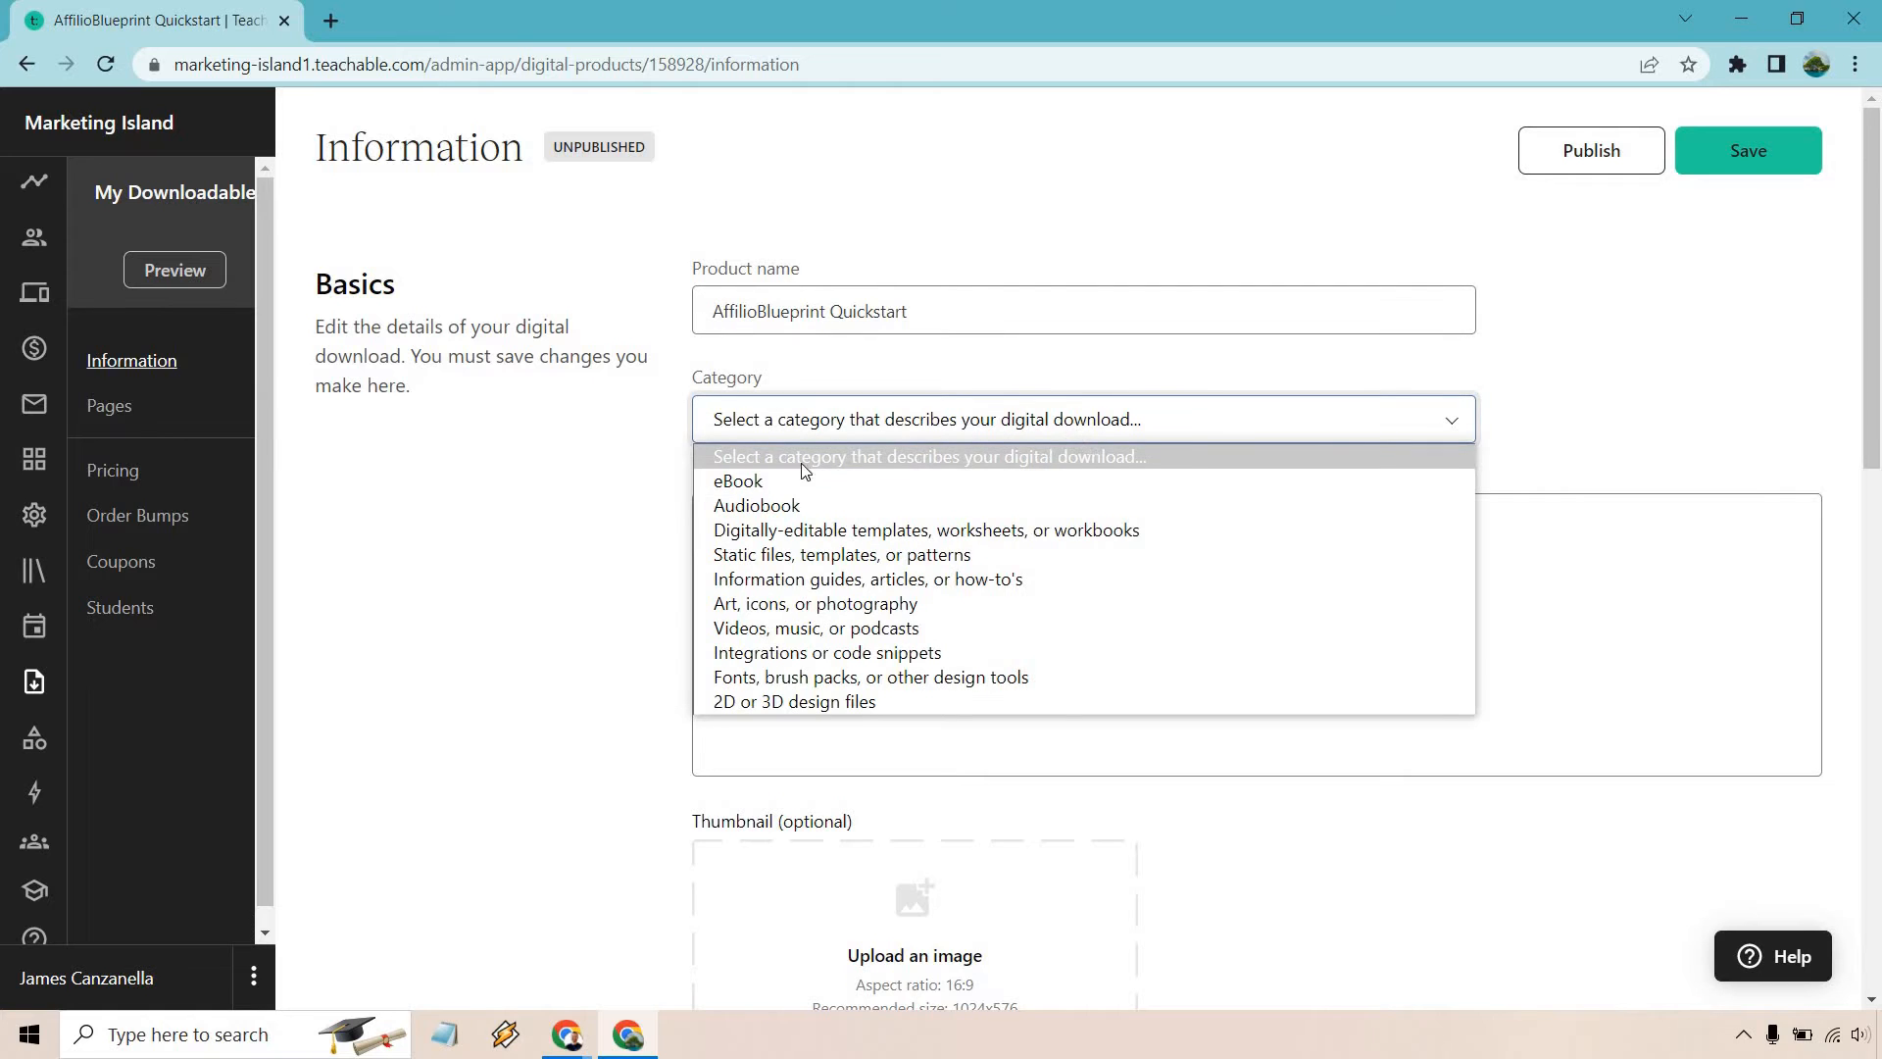
{"action": "left_click", "coordinate": [737, 481]}
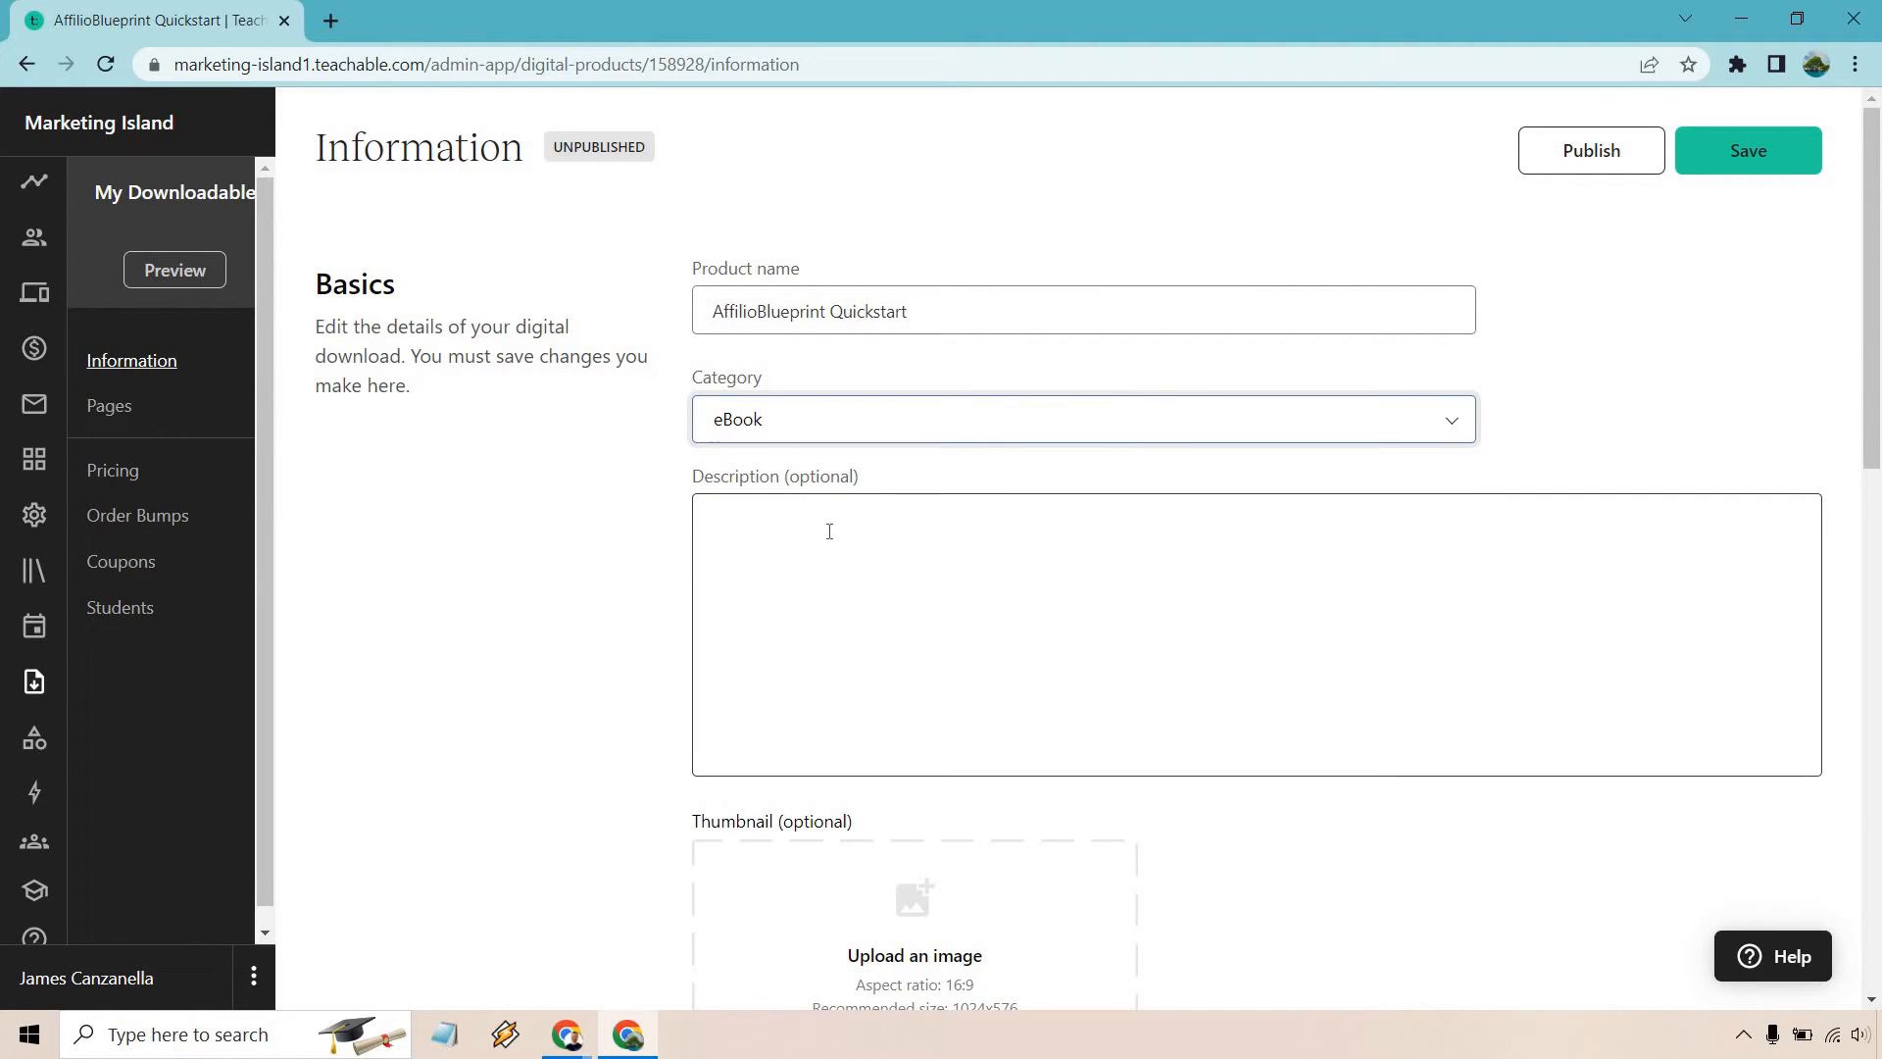
{"action": "type", "text": "Here I will show you the biggest steps for the process, allowing you to get up and running very quickly."}
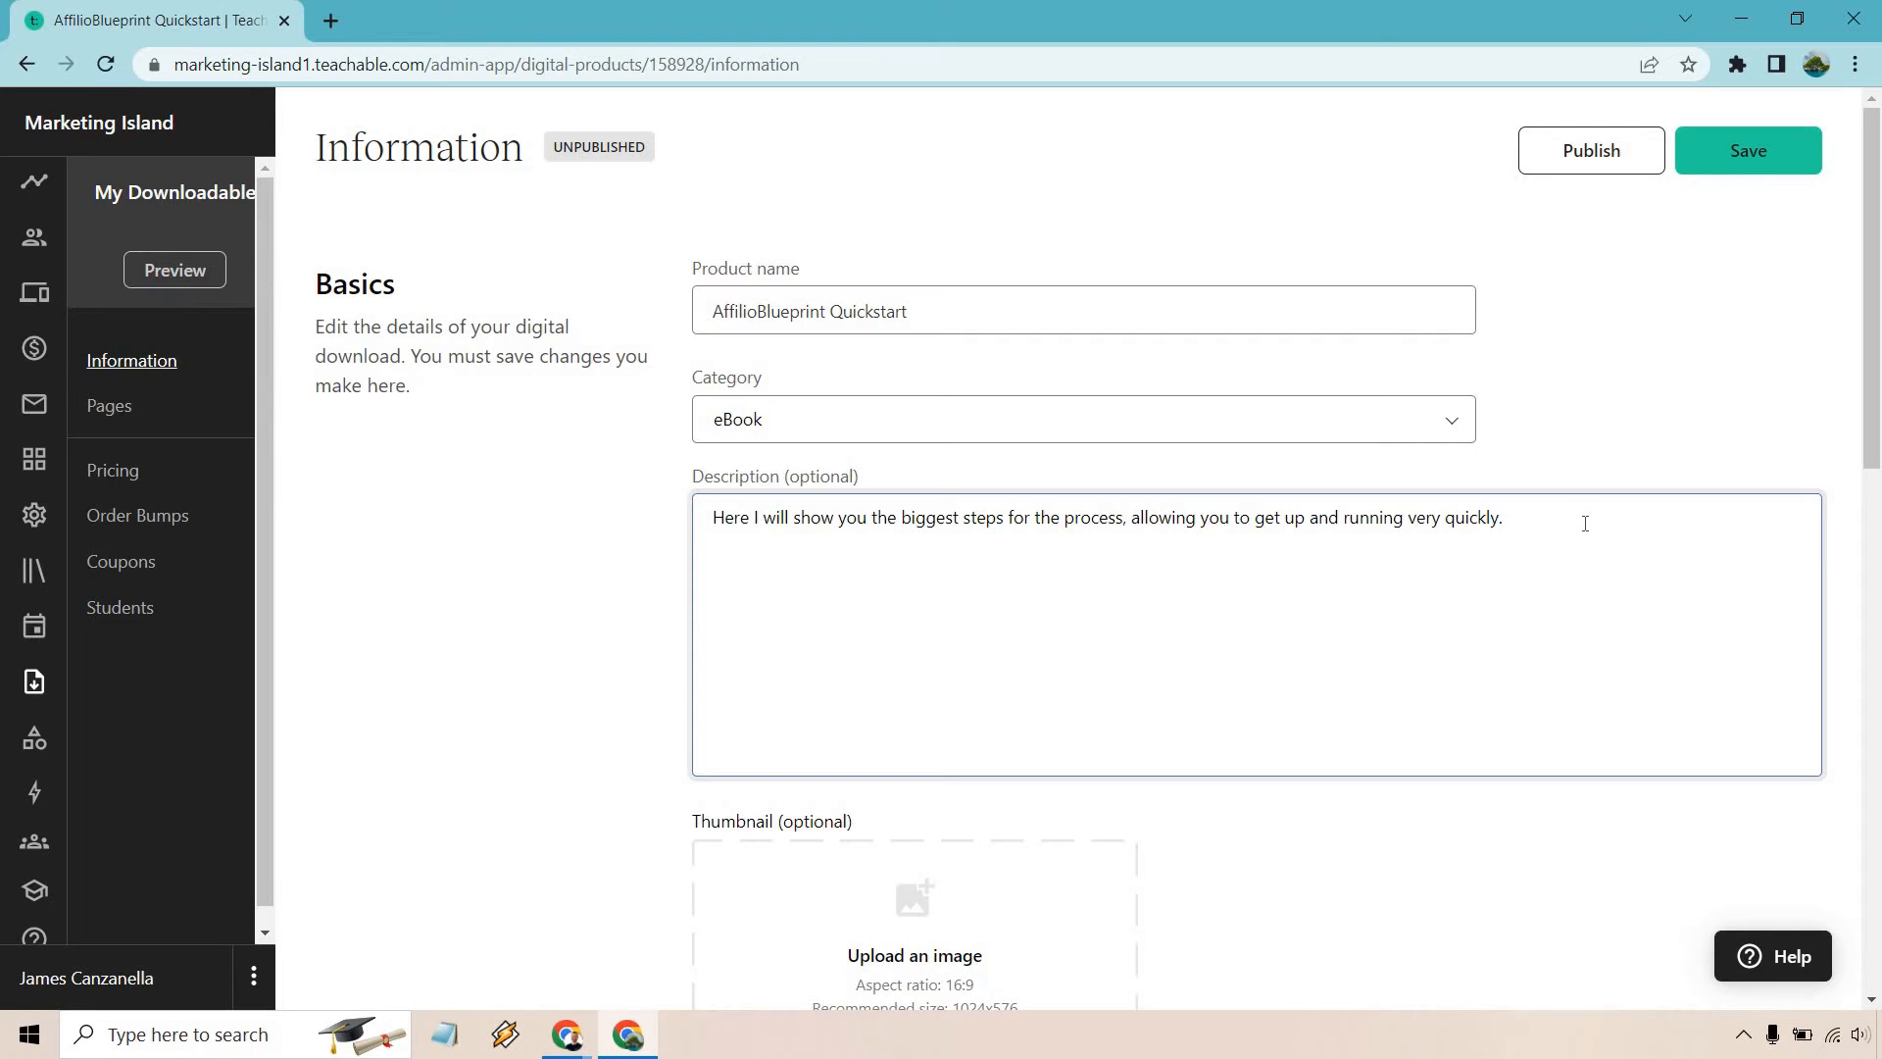
{"action": "scroll", "scroll_direction": "down", "scroll_amount": 3}
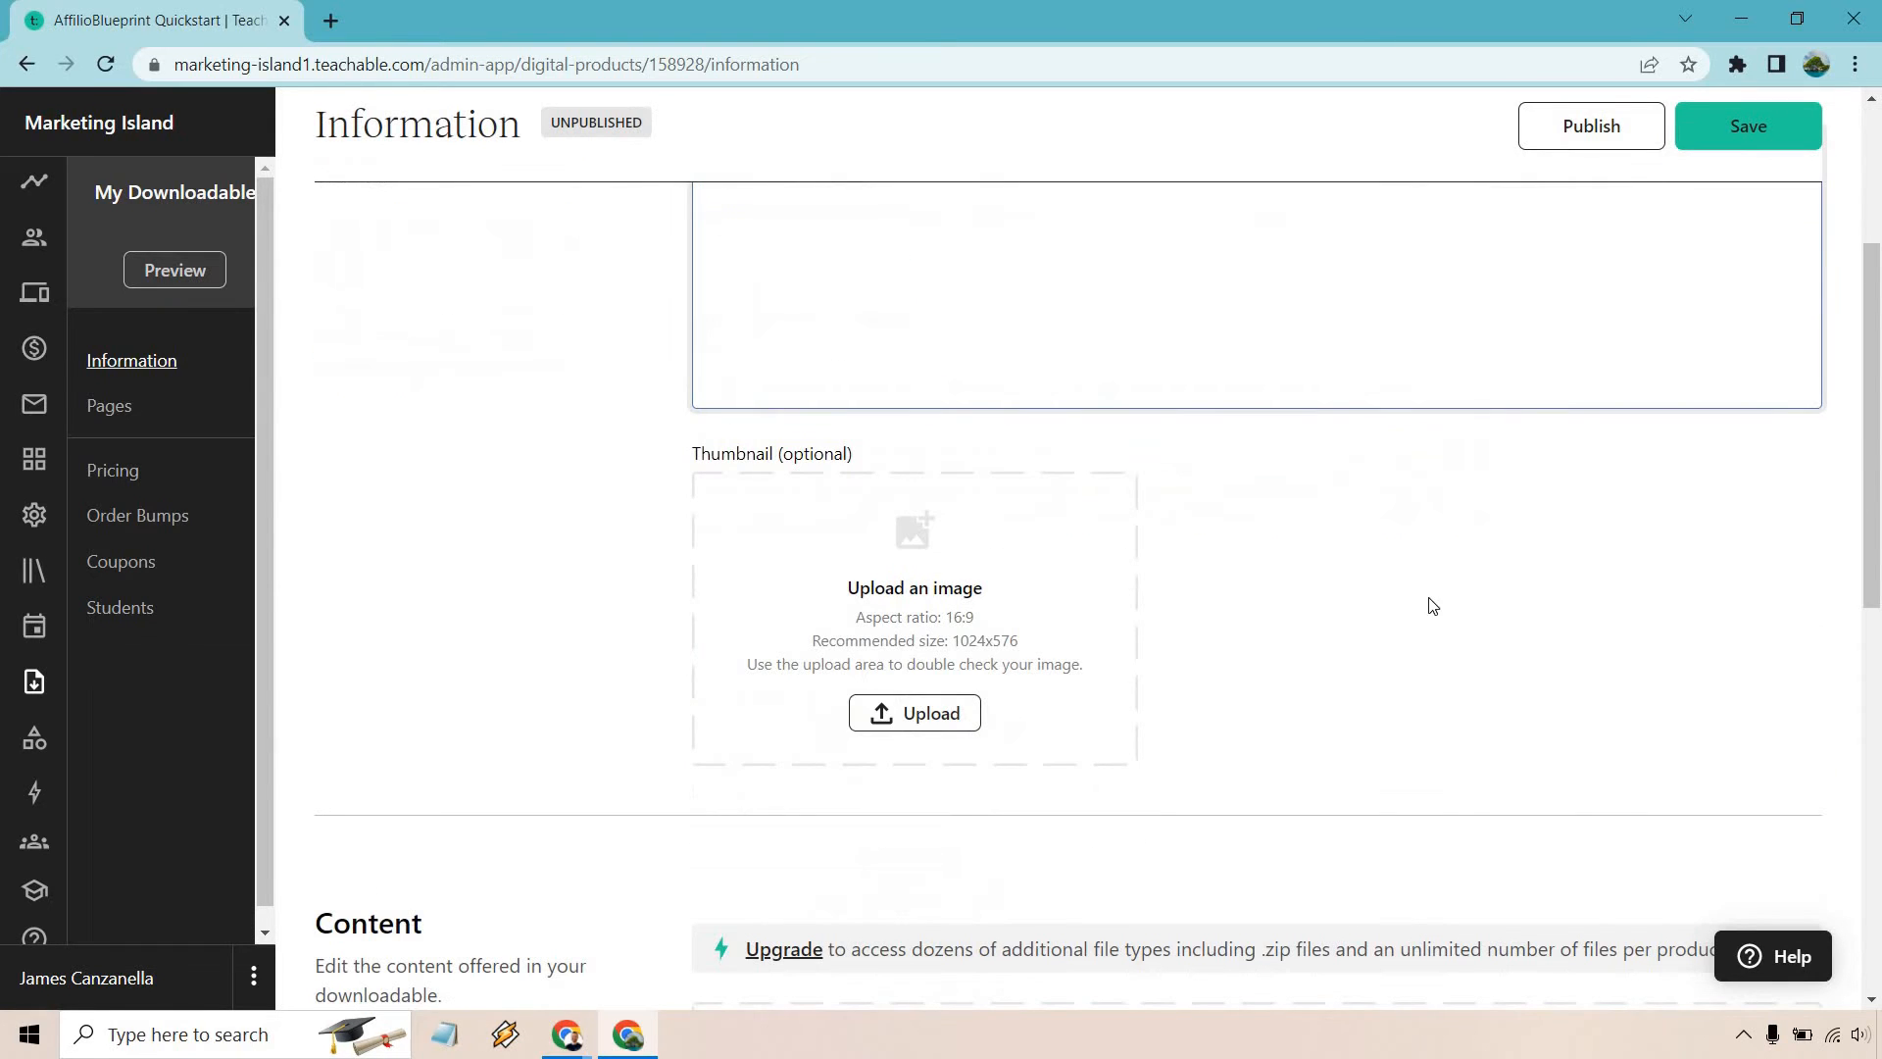
{"action": "mouse_move", "coordinate": [1448, 553]}
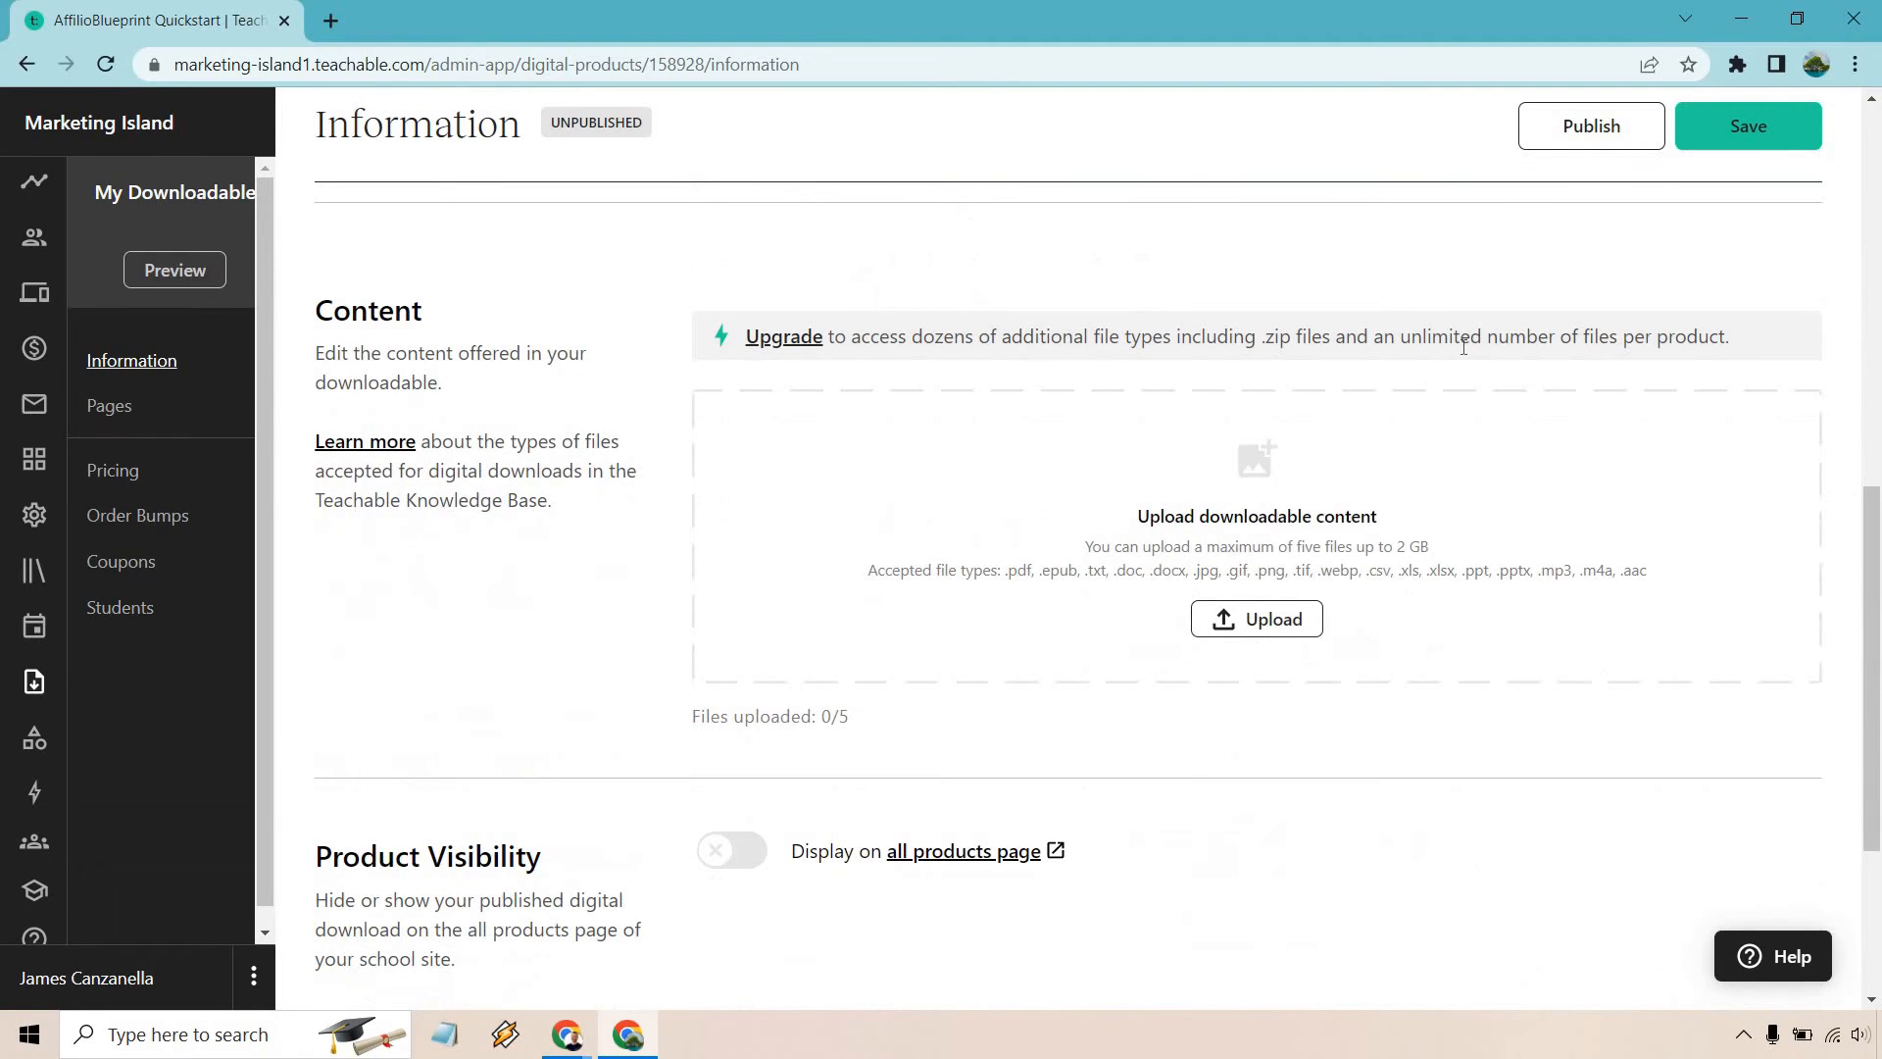
{"action": "mouse_move", "coordinate": [939, 360]}
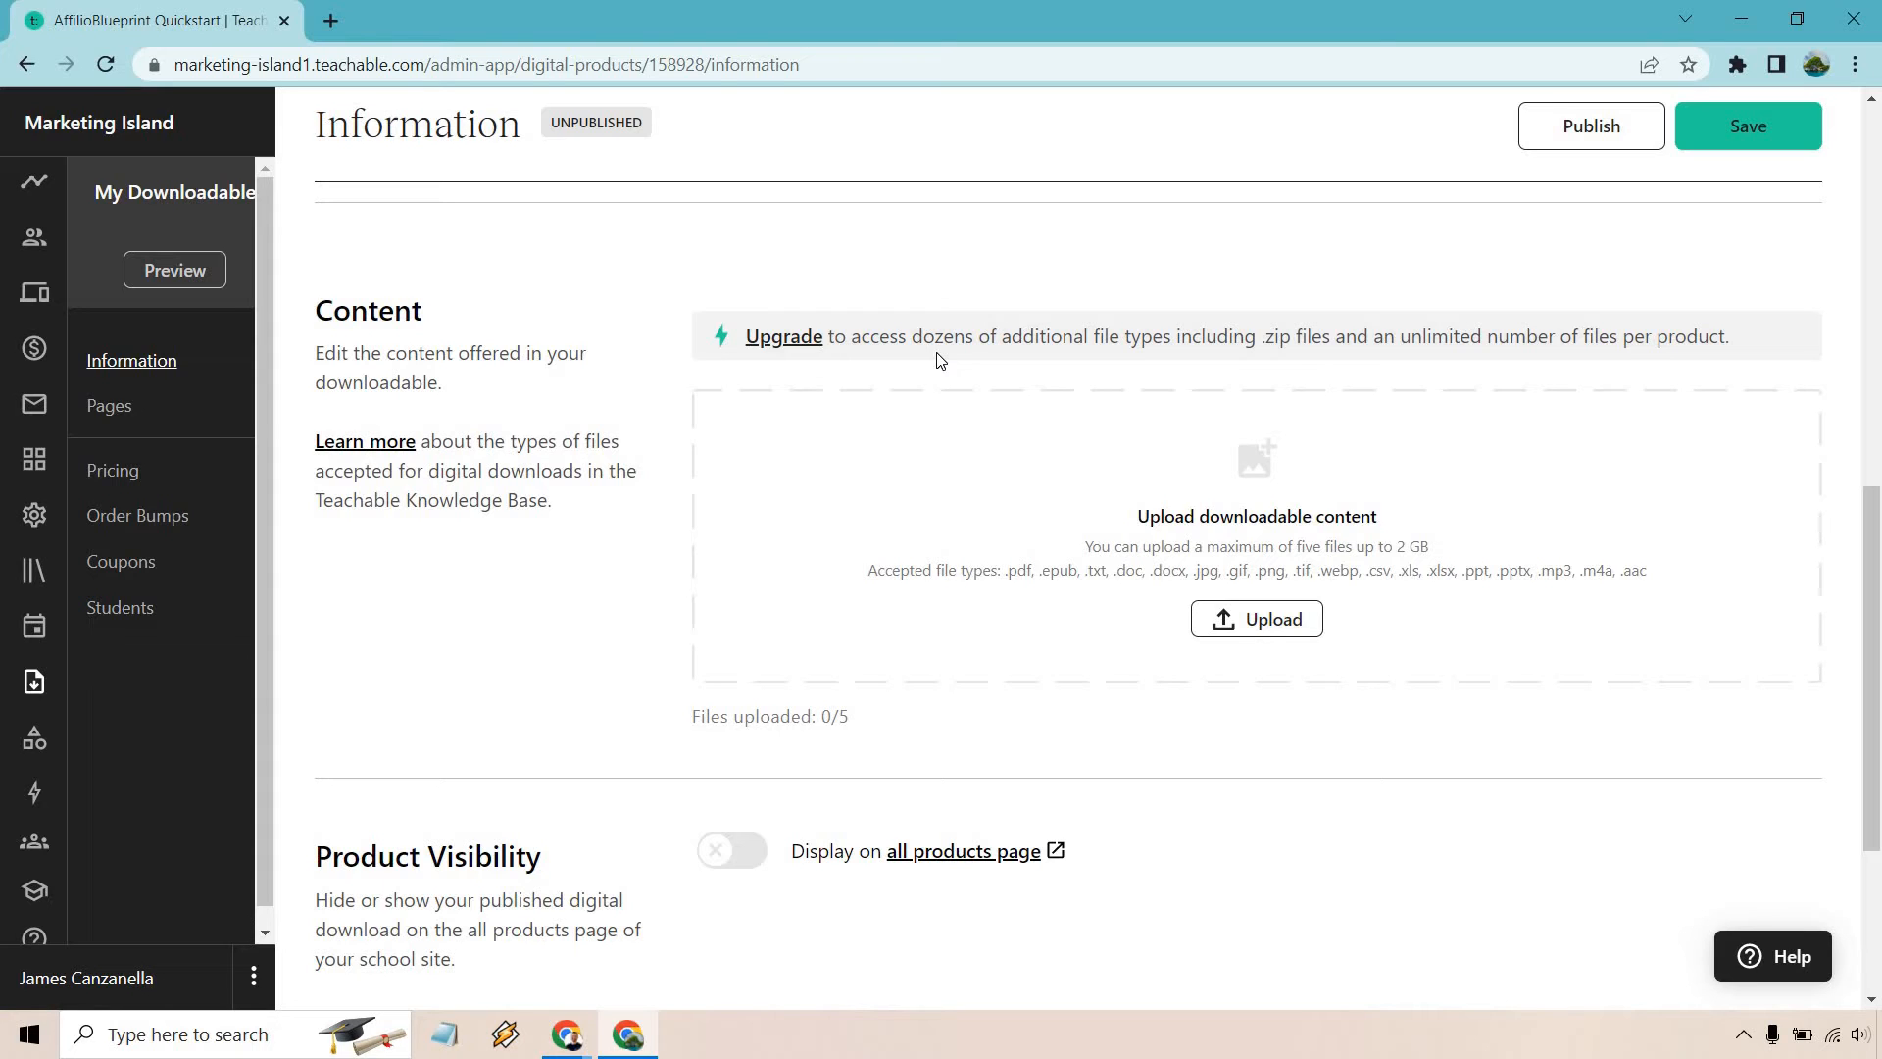
{"action": "mouse_move", "coordinate": [899, 499]}
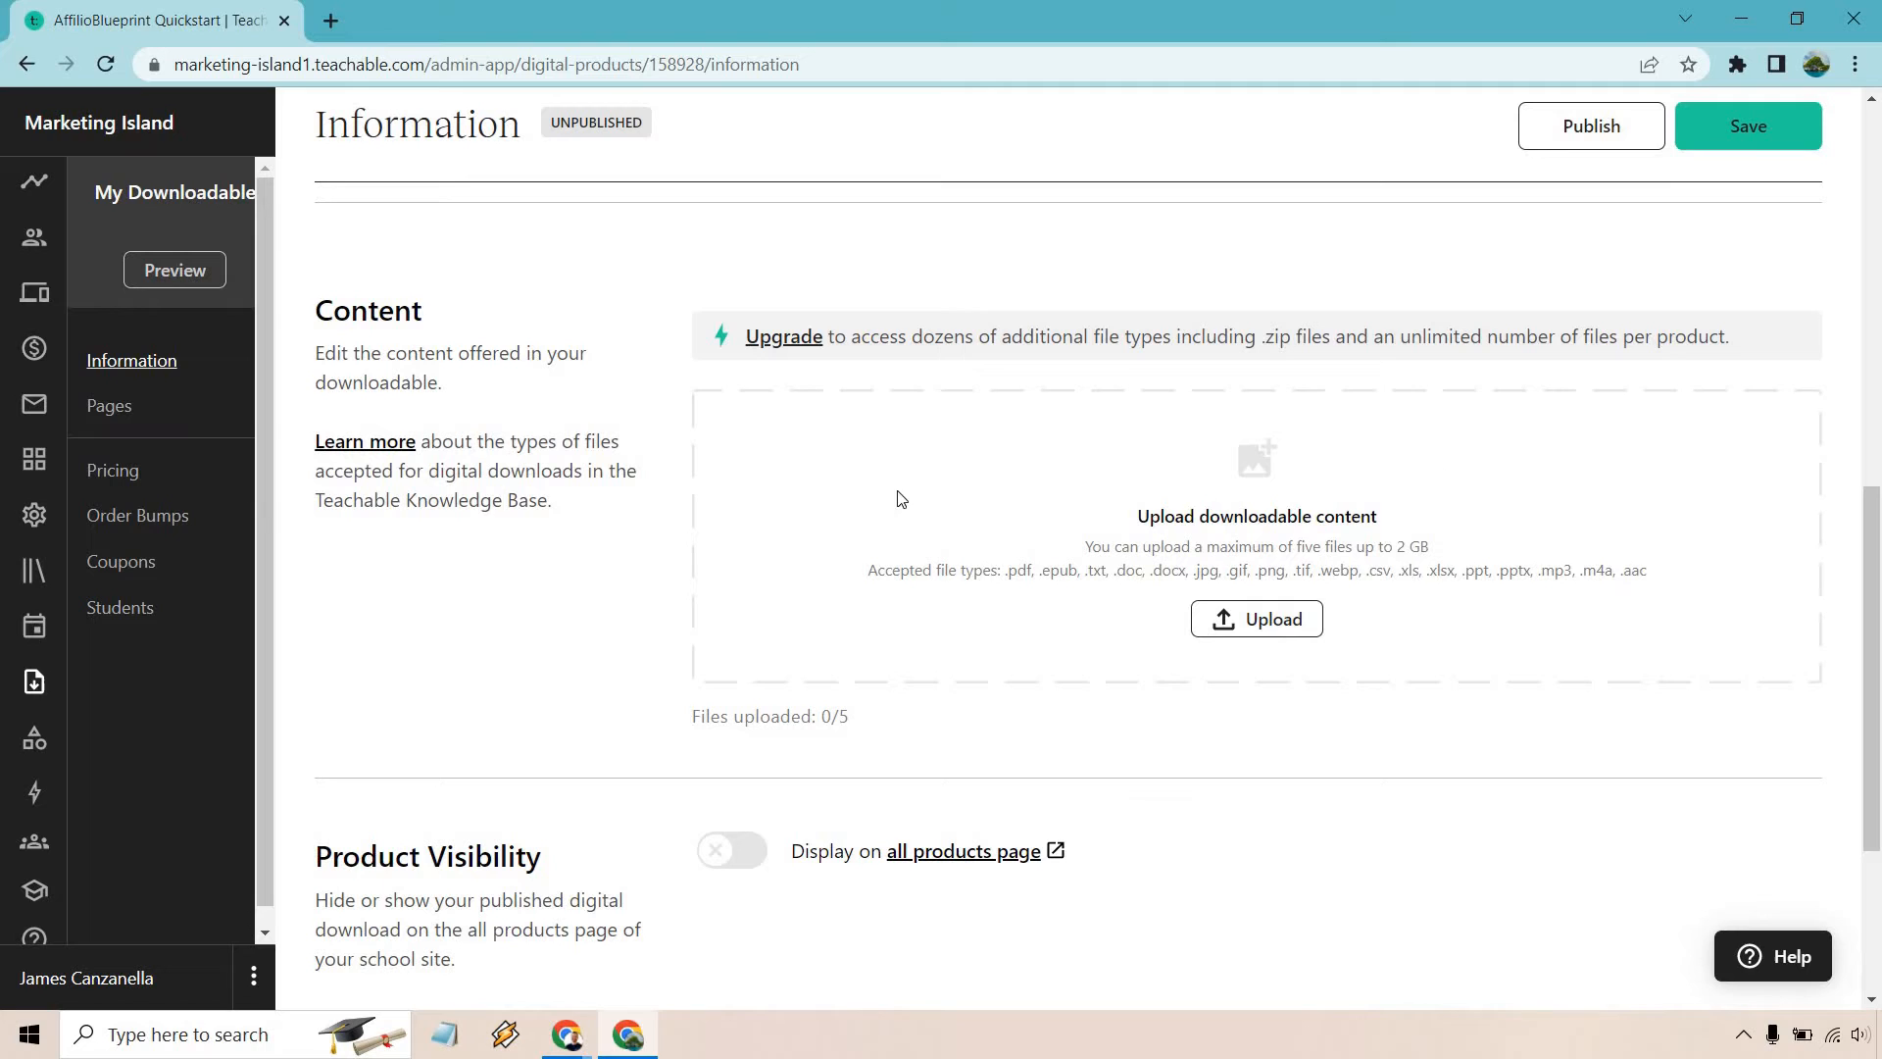
{"action": "mouse_move", "coordinate": [1718, 562]}
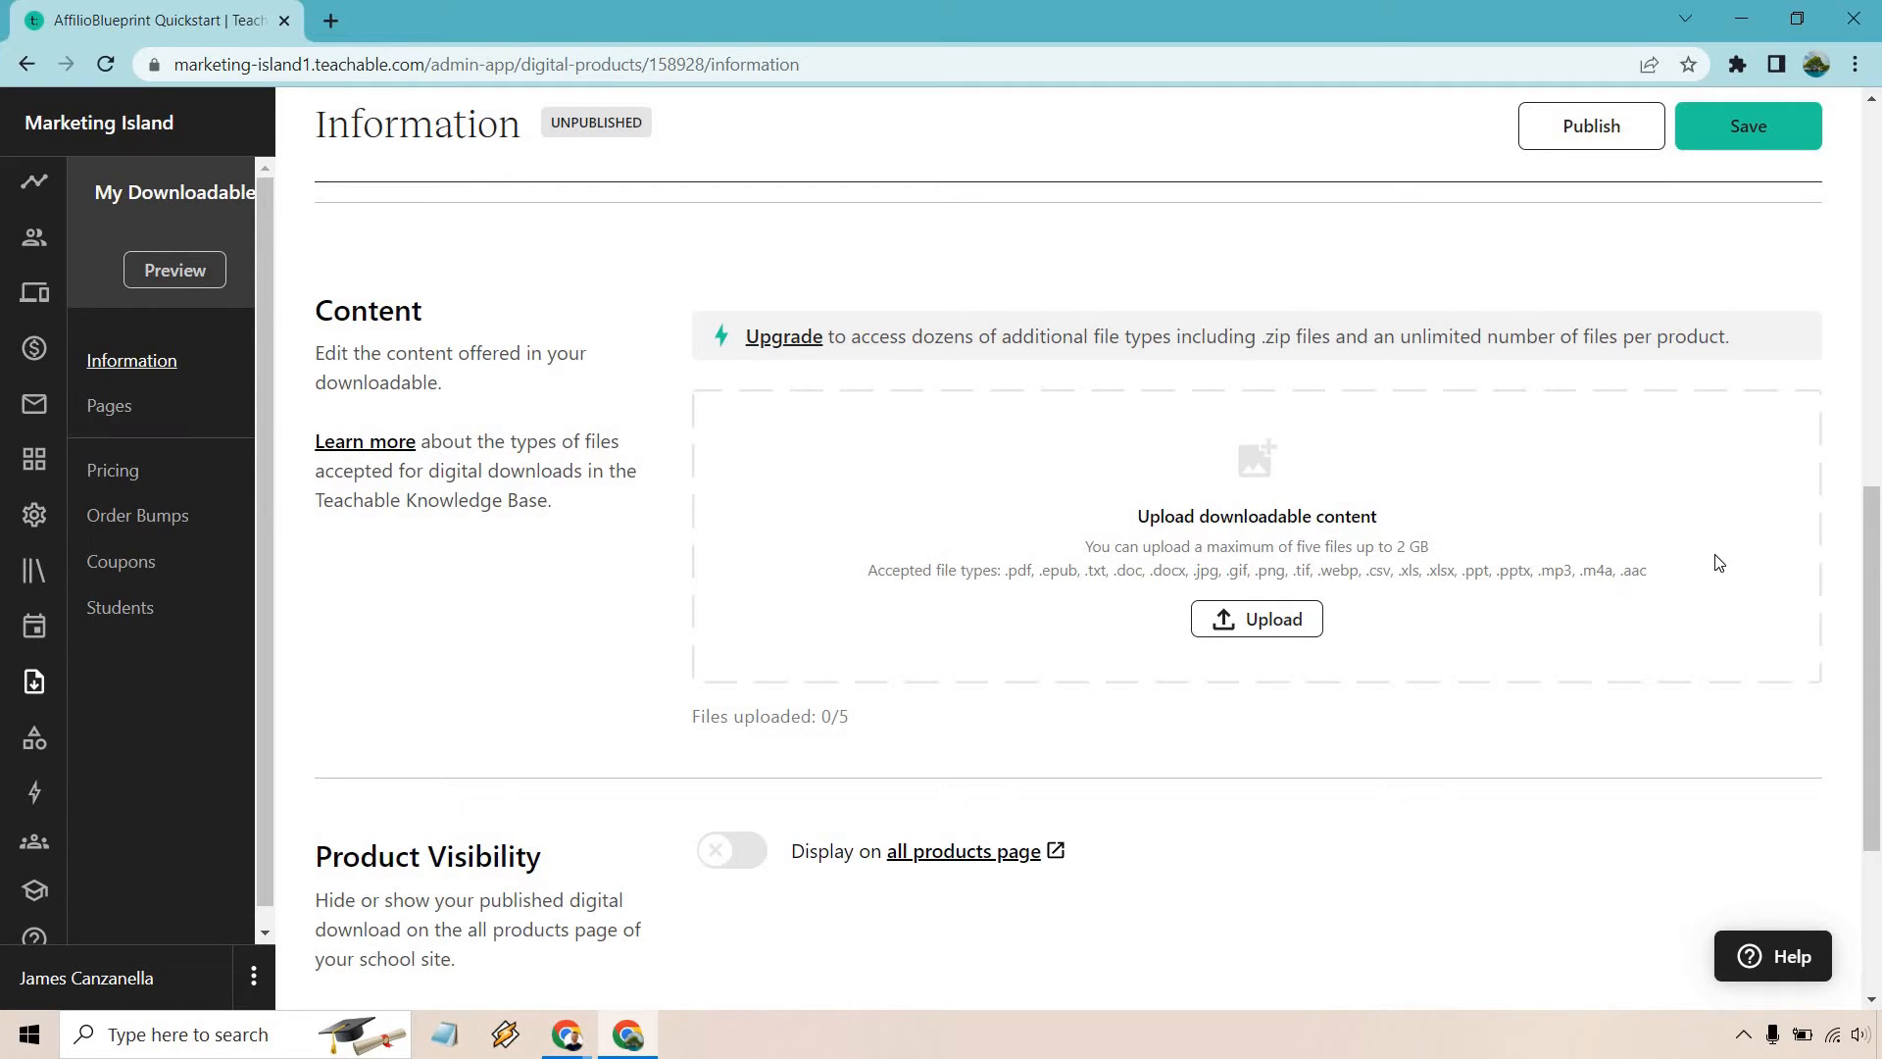
Upload AffilioBlueprint.pdf as the download's content file
{"action": "left_click", "coordinate": [1255, 619]}
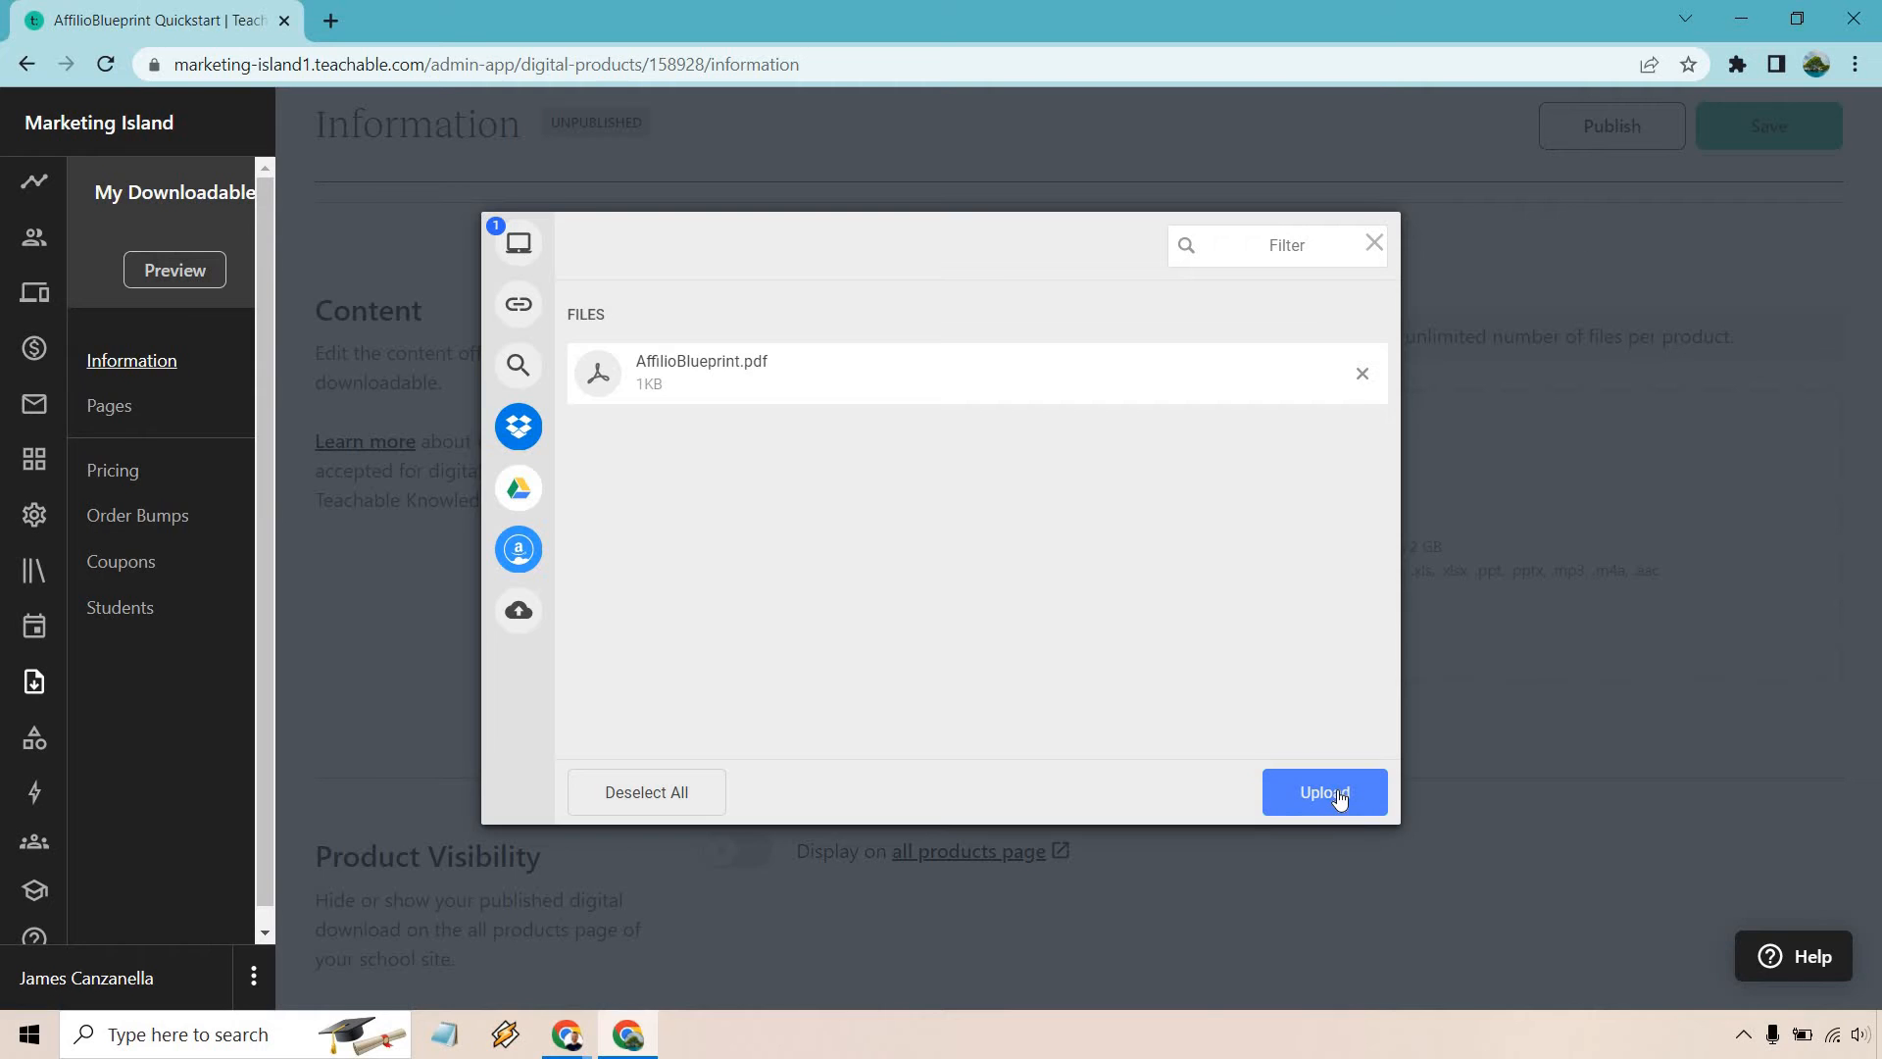
{"action": "left_click", "coordinate": [1324, 792]}
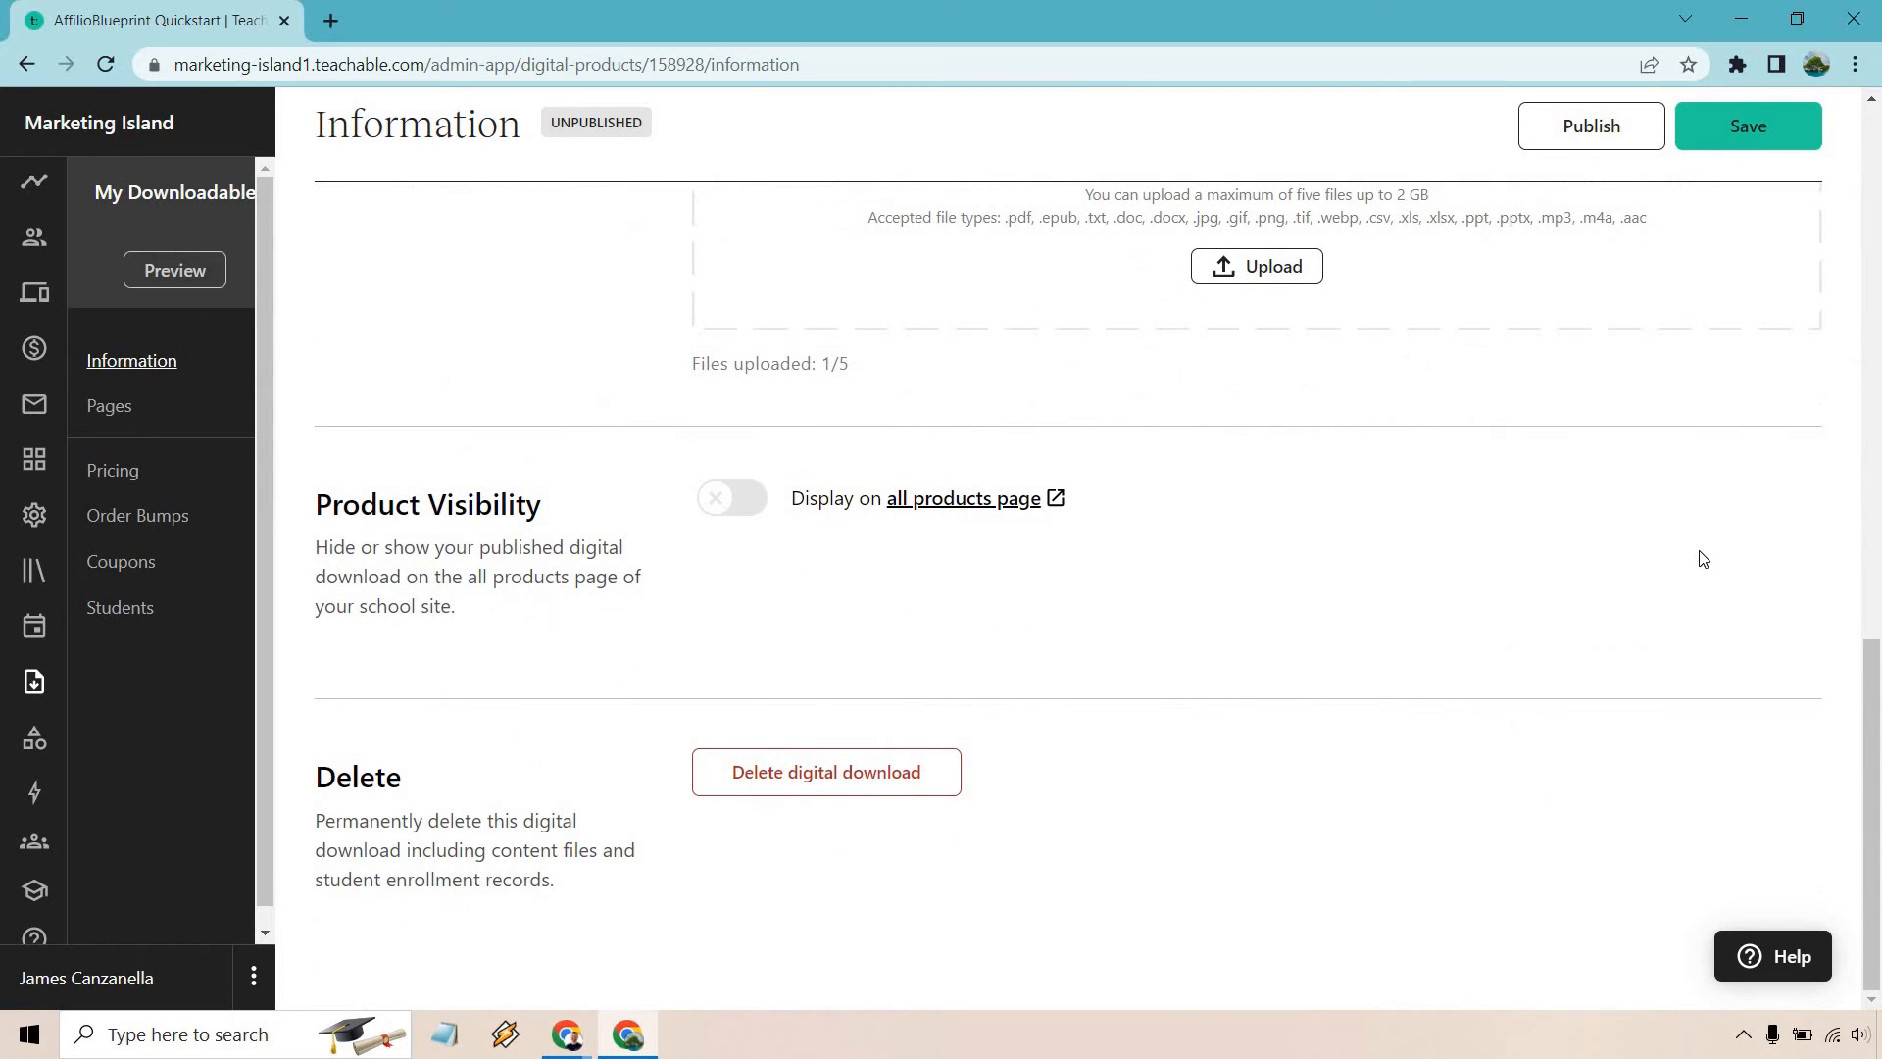
{"action": "mouse_move", "coordinate": [1666, 544]}
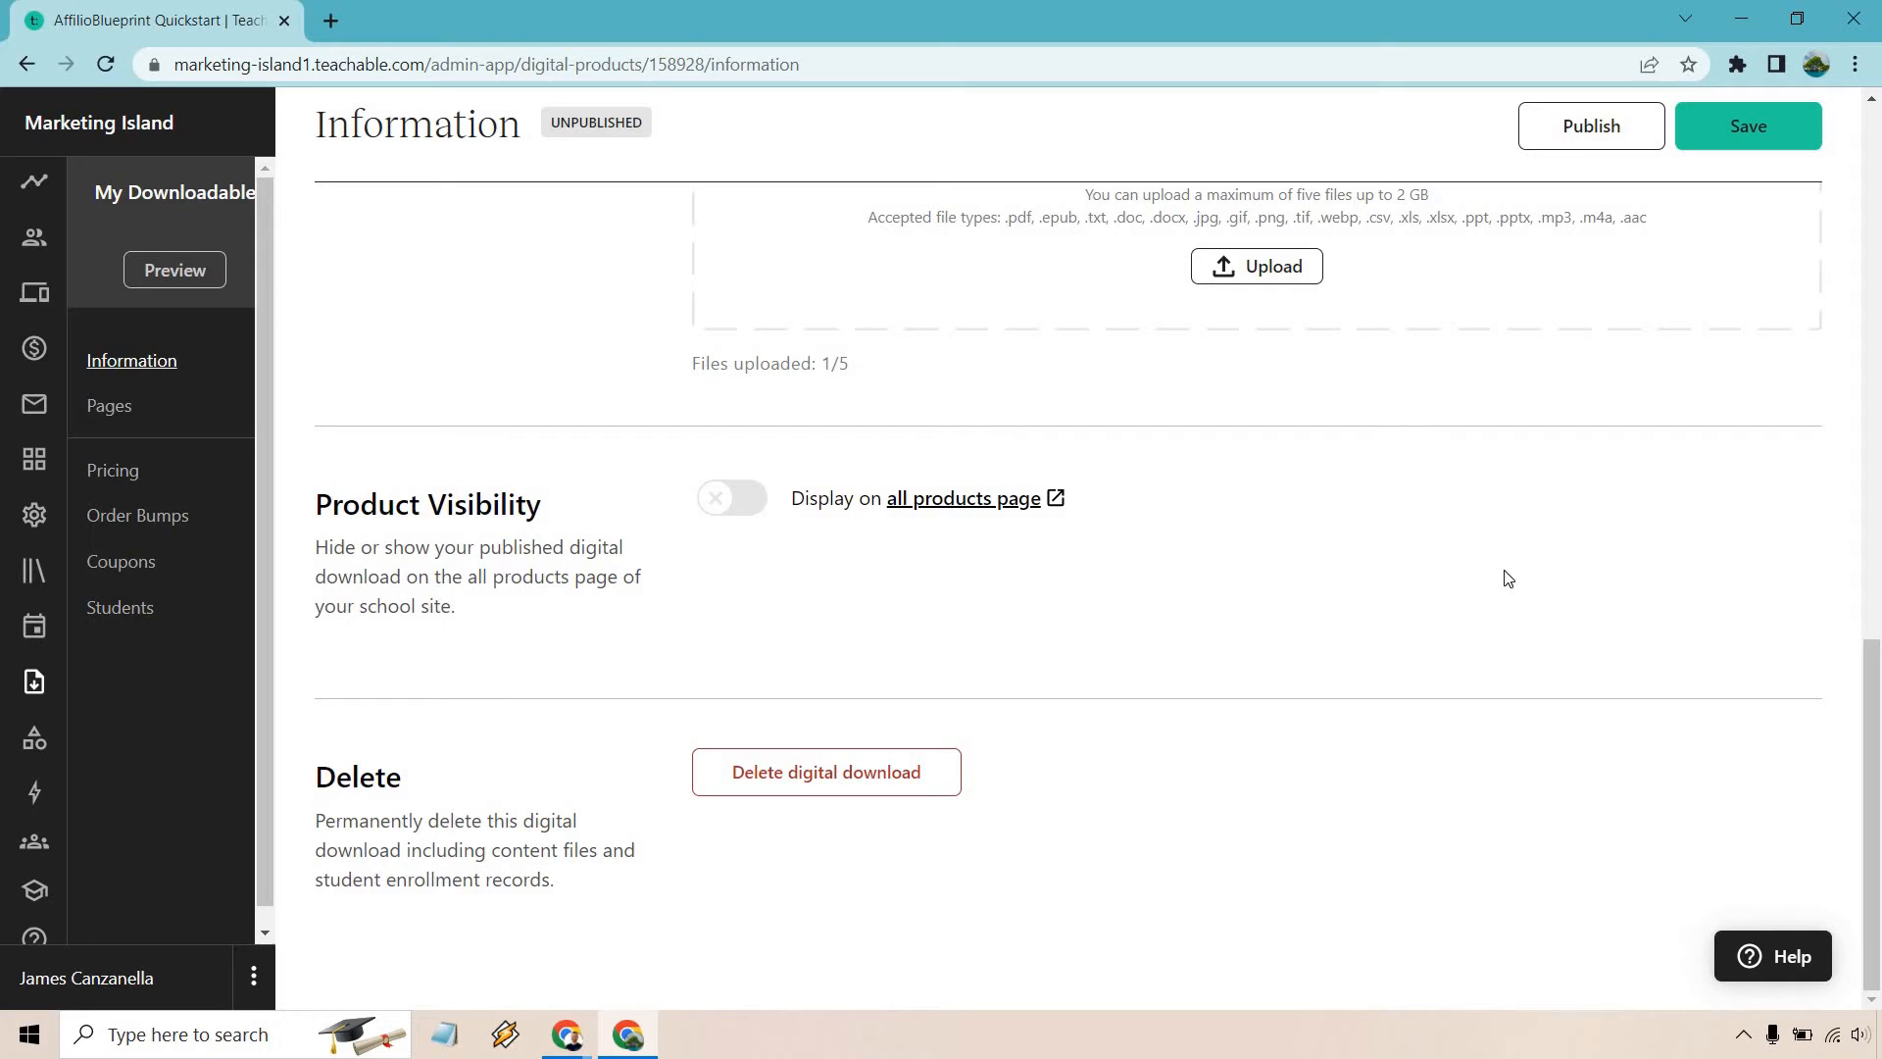
{"action": "mouse_move", "coordinate": [1484, 682]}
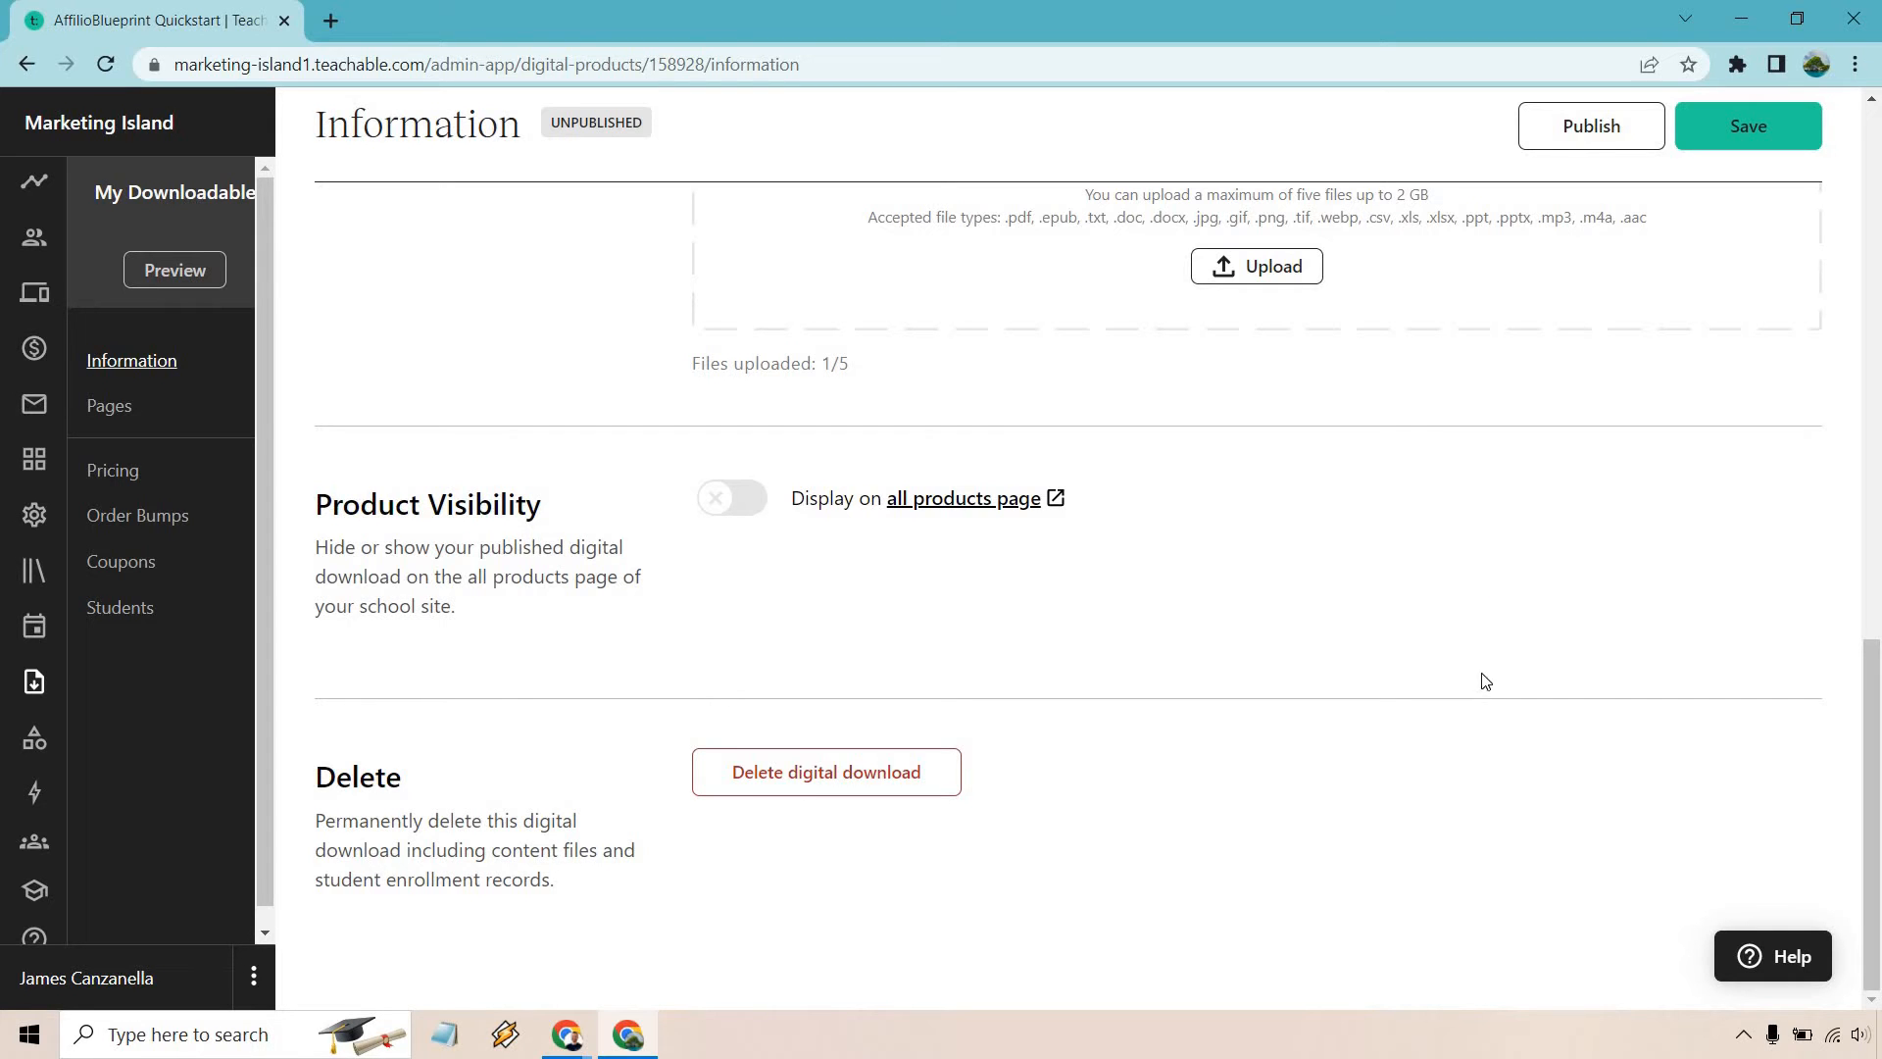
{"action": "mouse_move", "coordinate": [670, 782]}
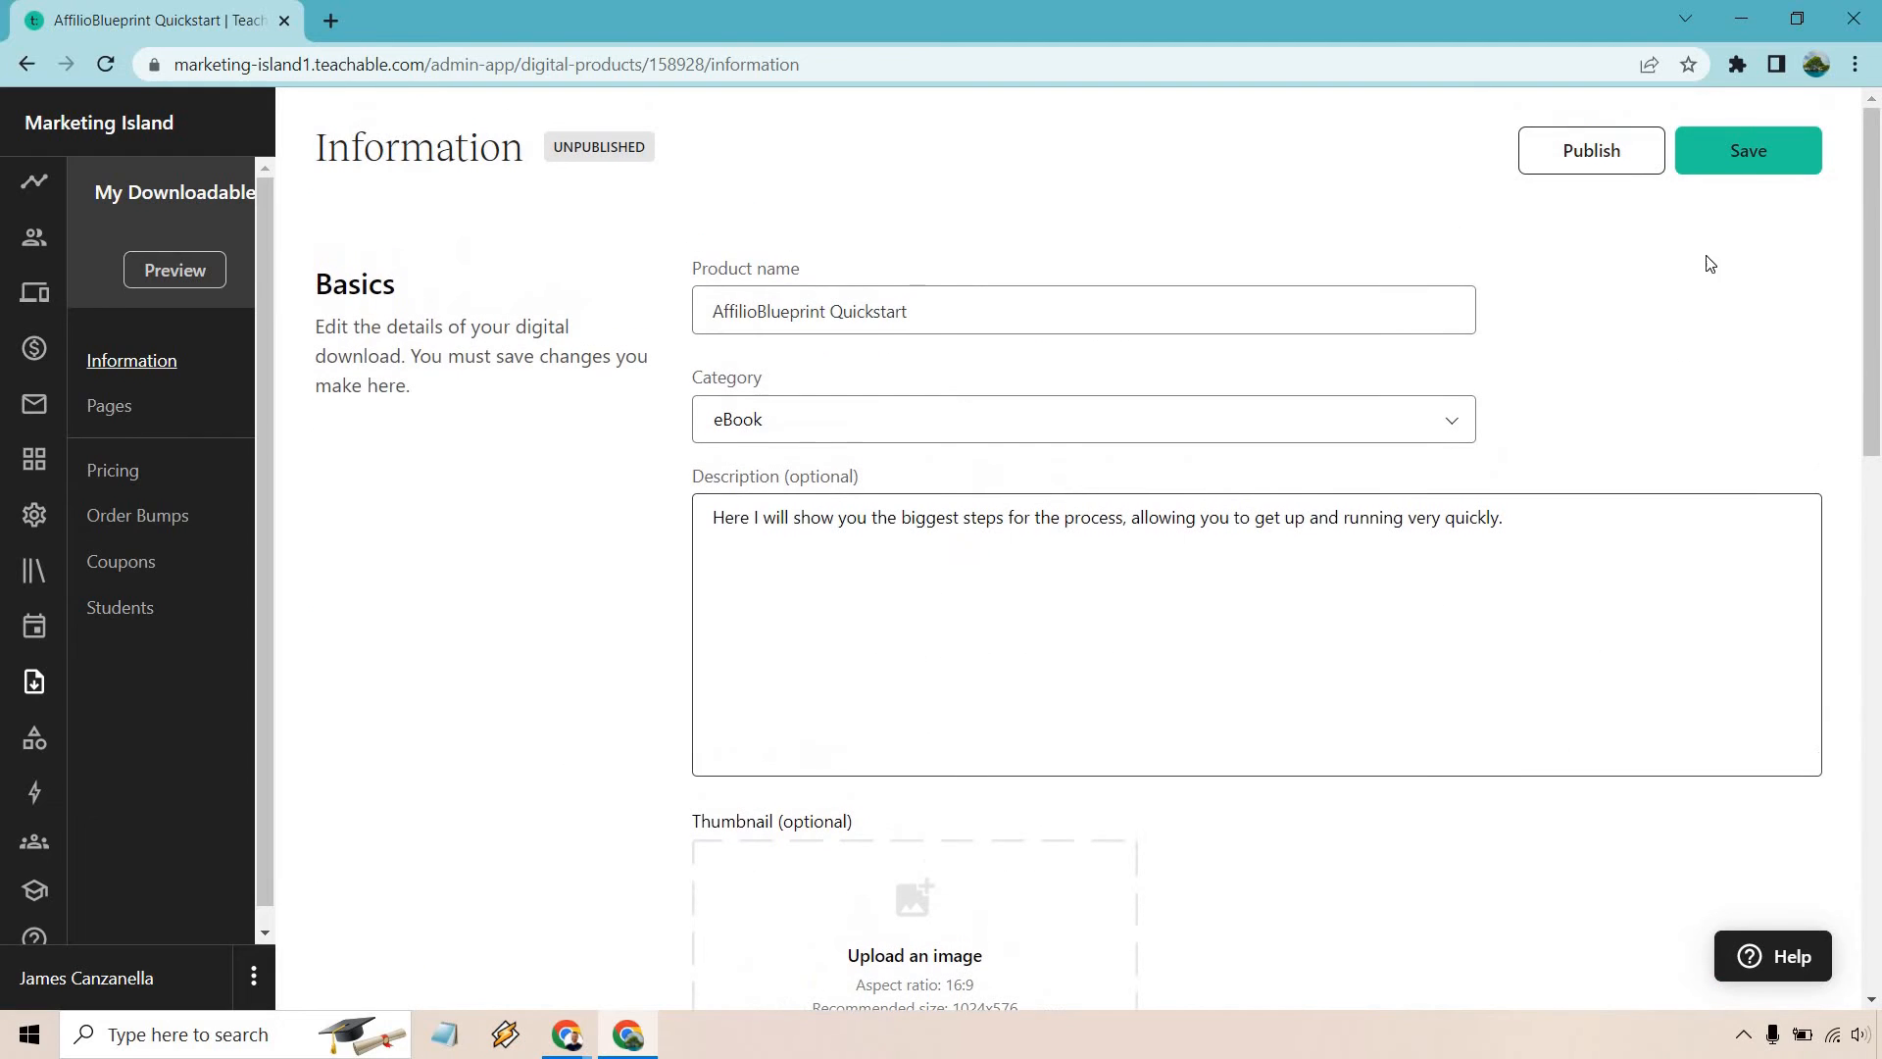
Save the product details and view the download in student preview
{"action": "left_click", "coordinate": [1747, 150]}
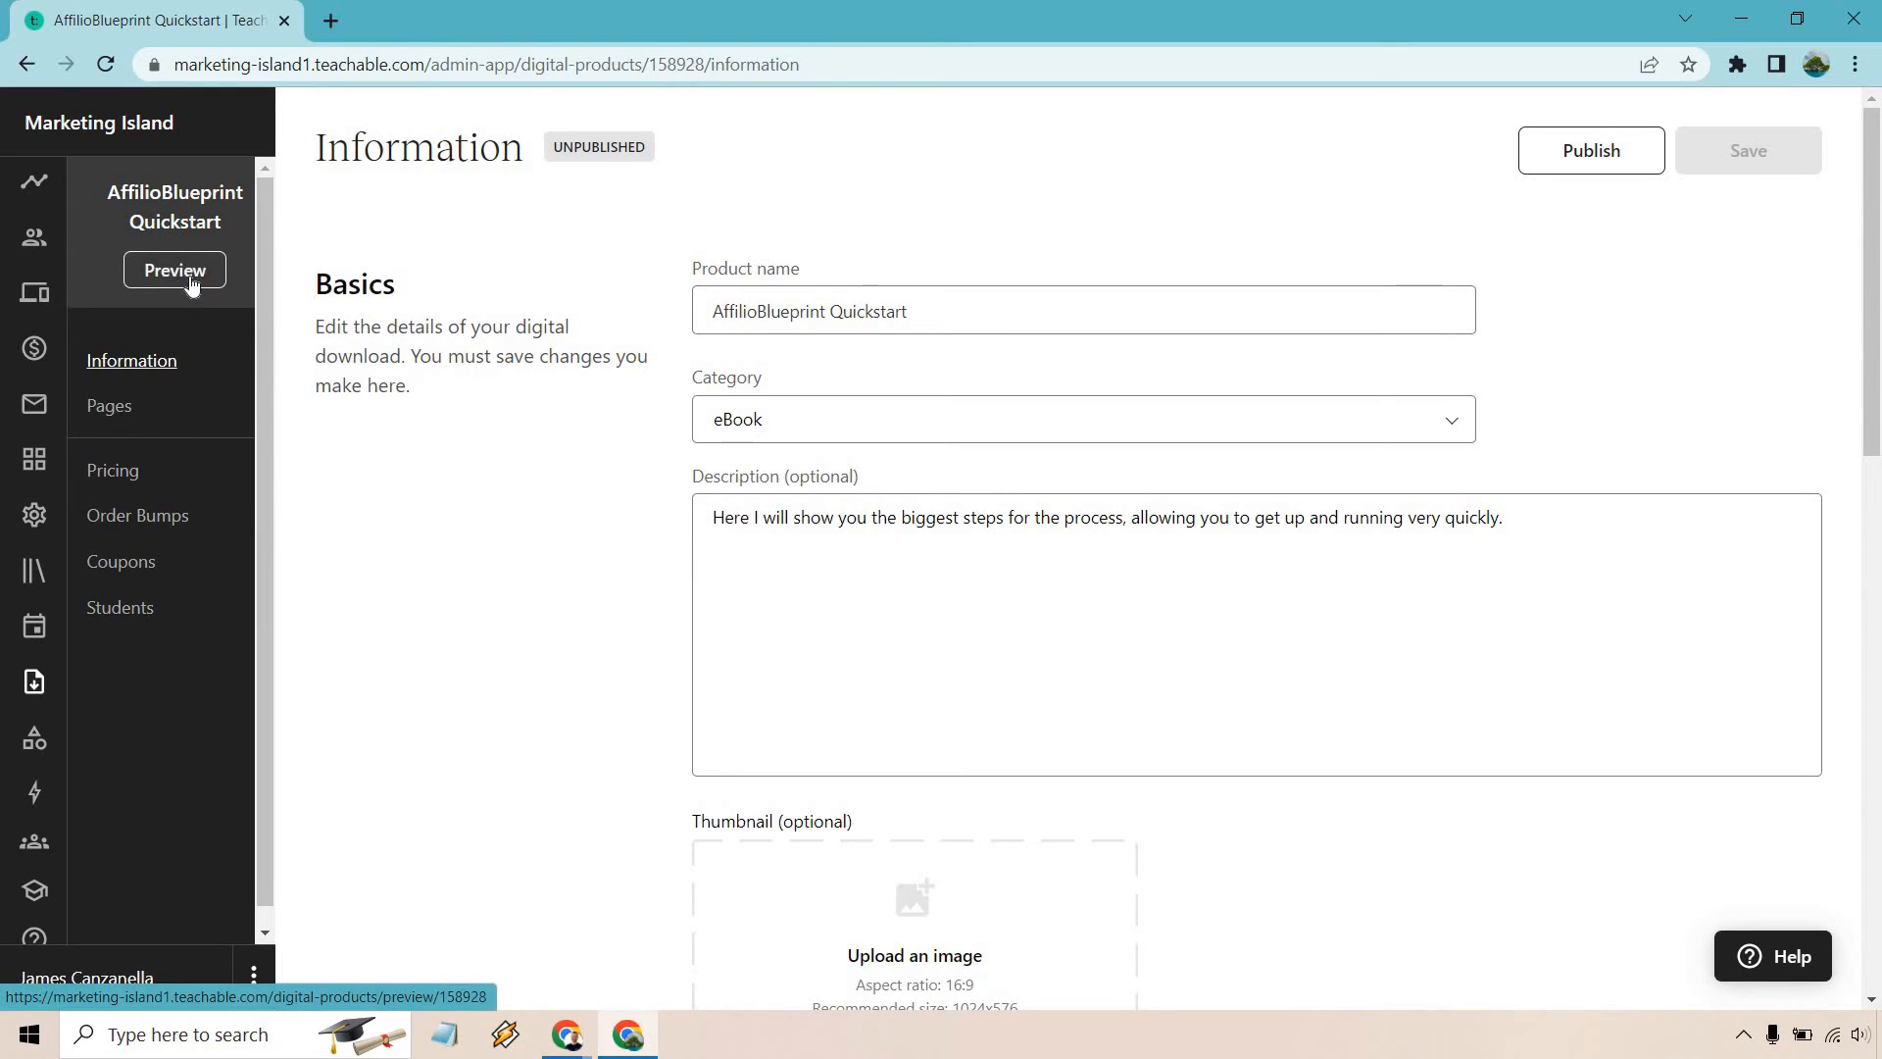
{"action": "left_click", "coordinate": [175, 270]}
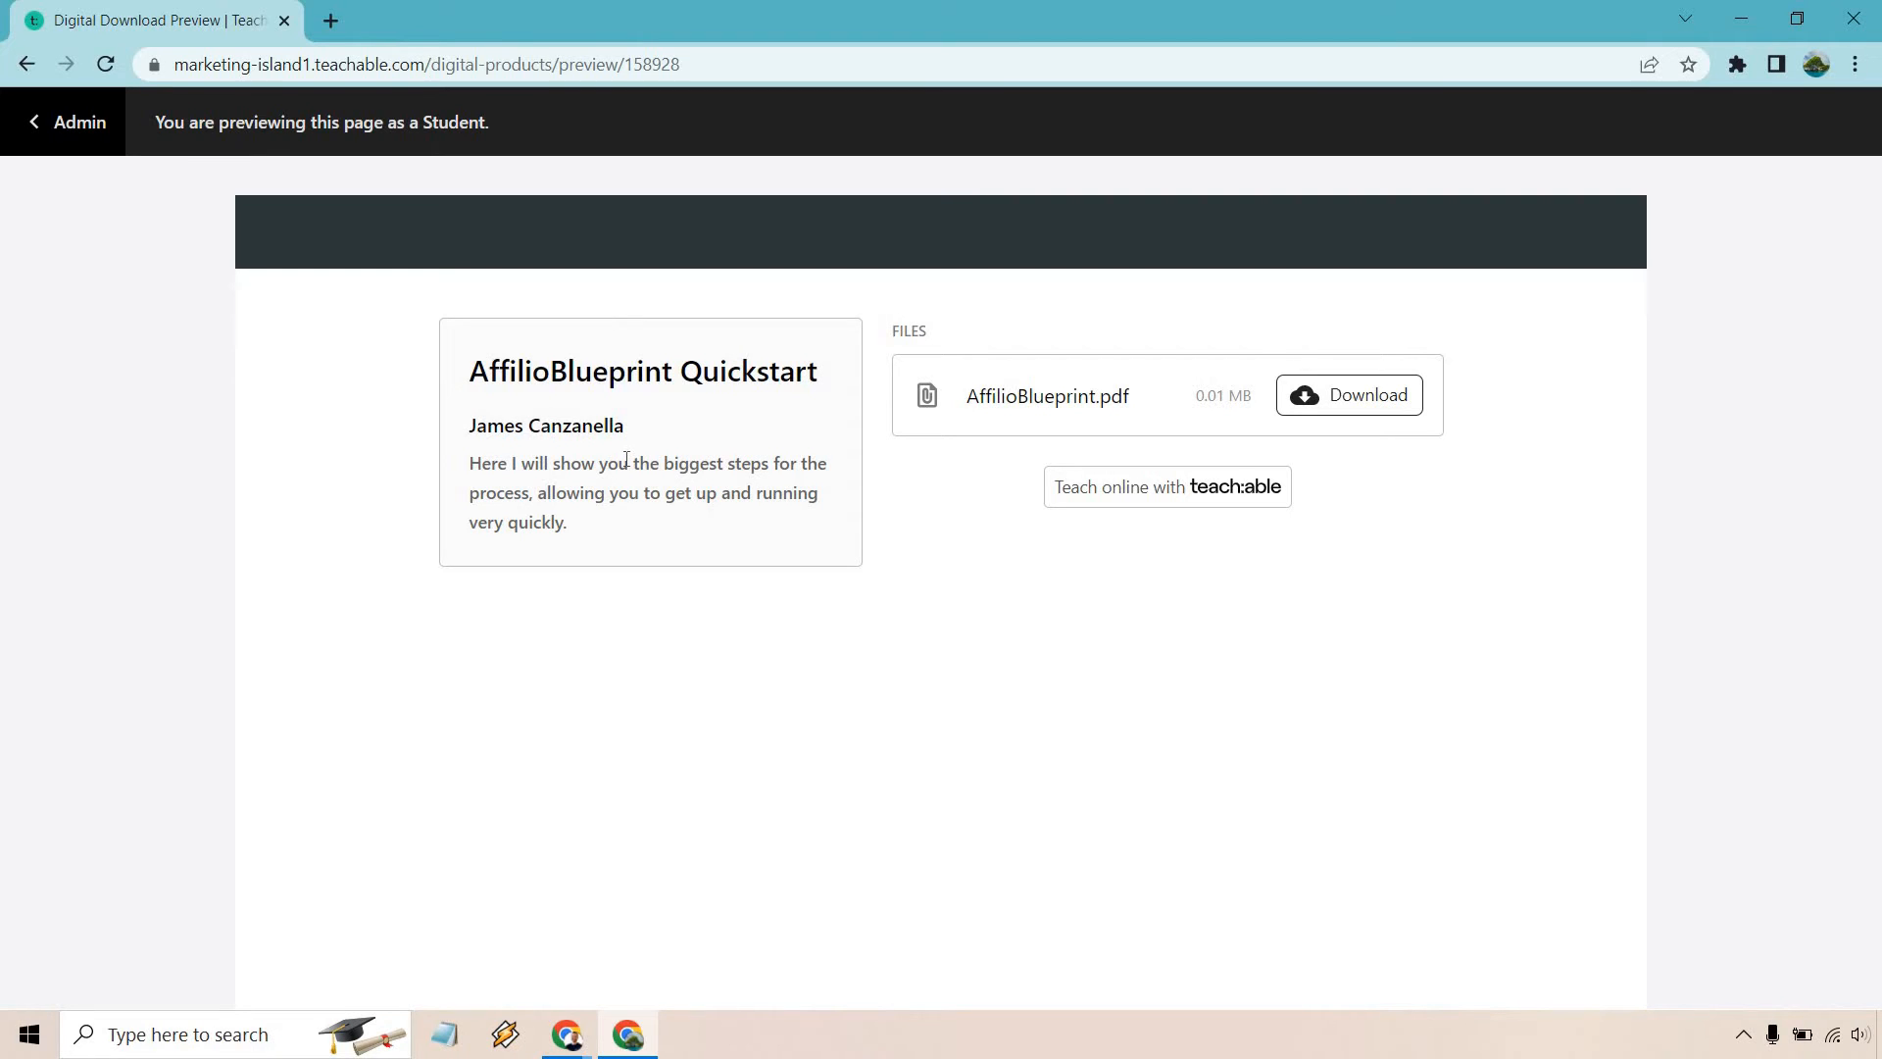
{"action": "mouse_move", "coordinate": [39, 94]}
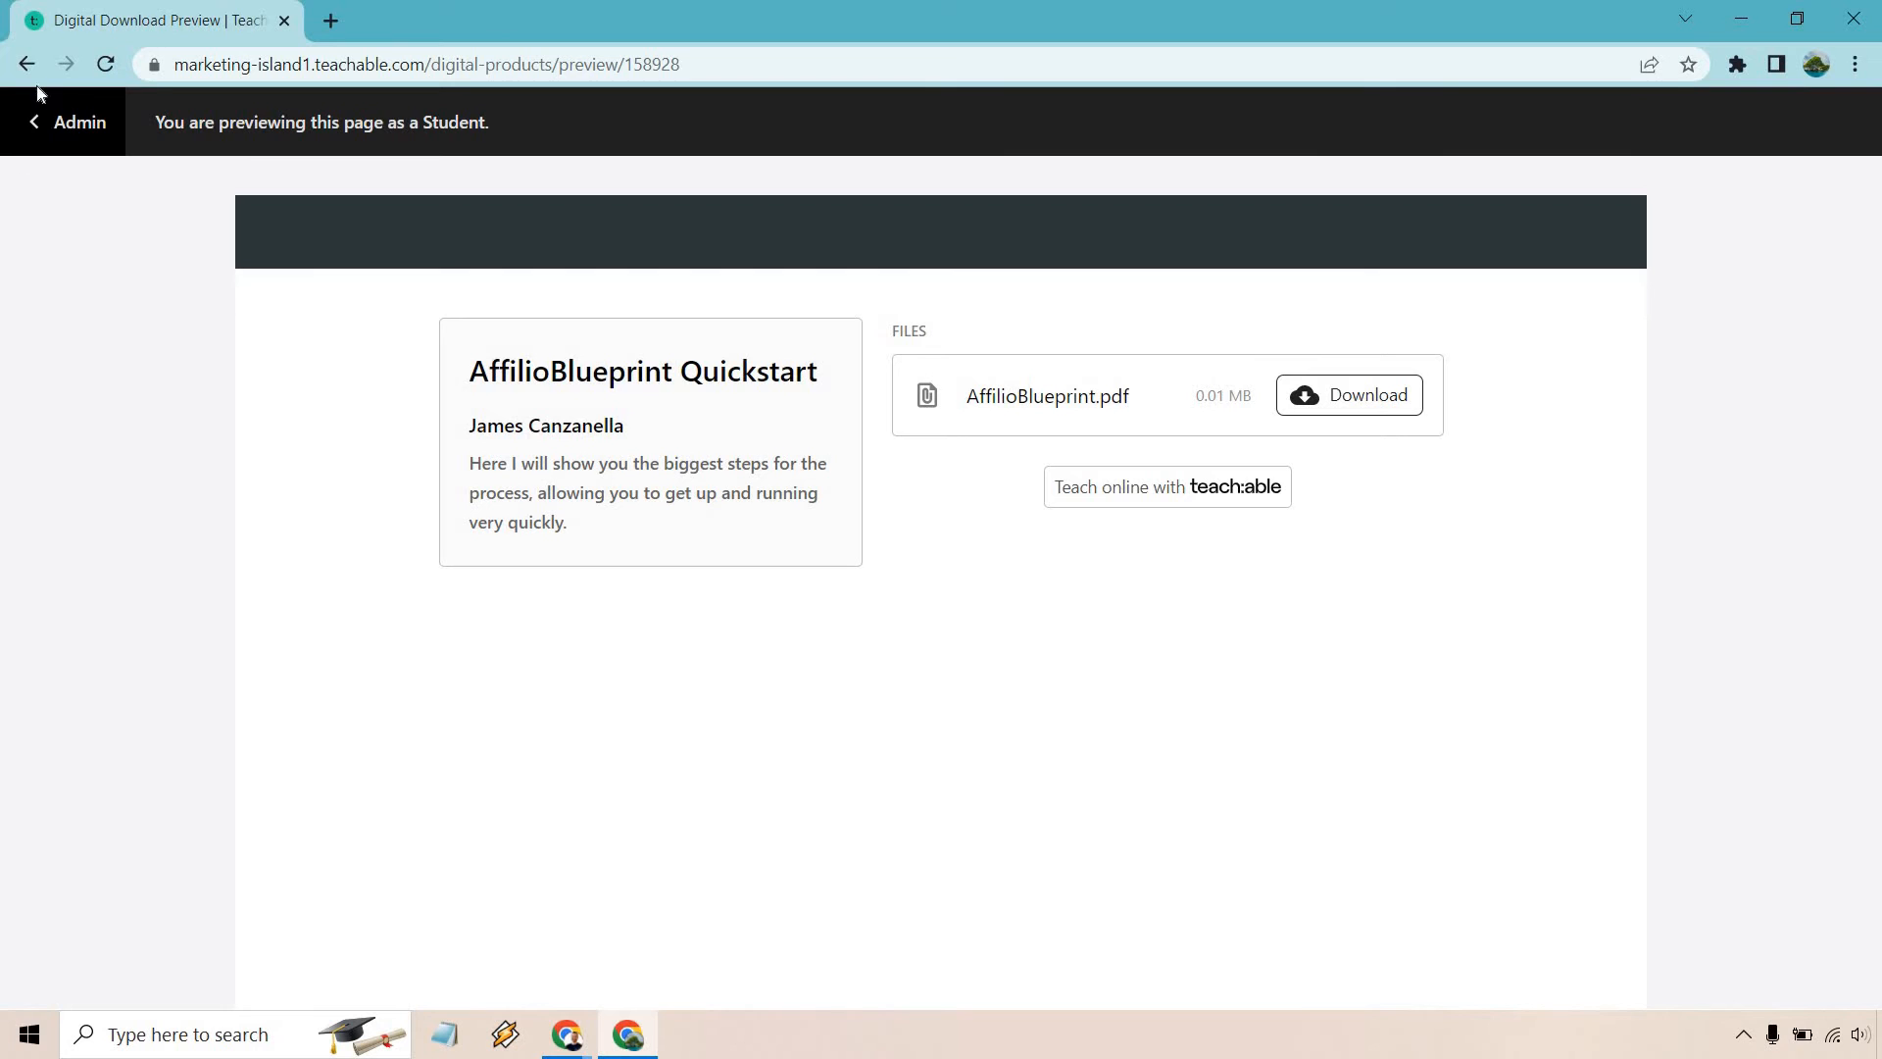
Return to admin, open the download's Pricing page, and start a new pricing plan
{"action": "left_click", "coordinate": [66, 122]}
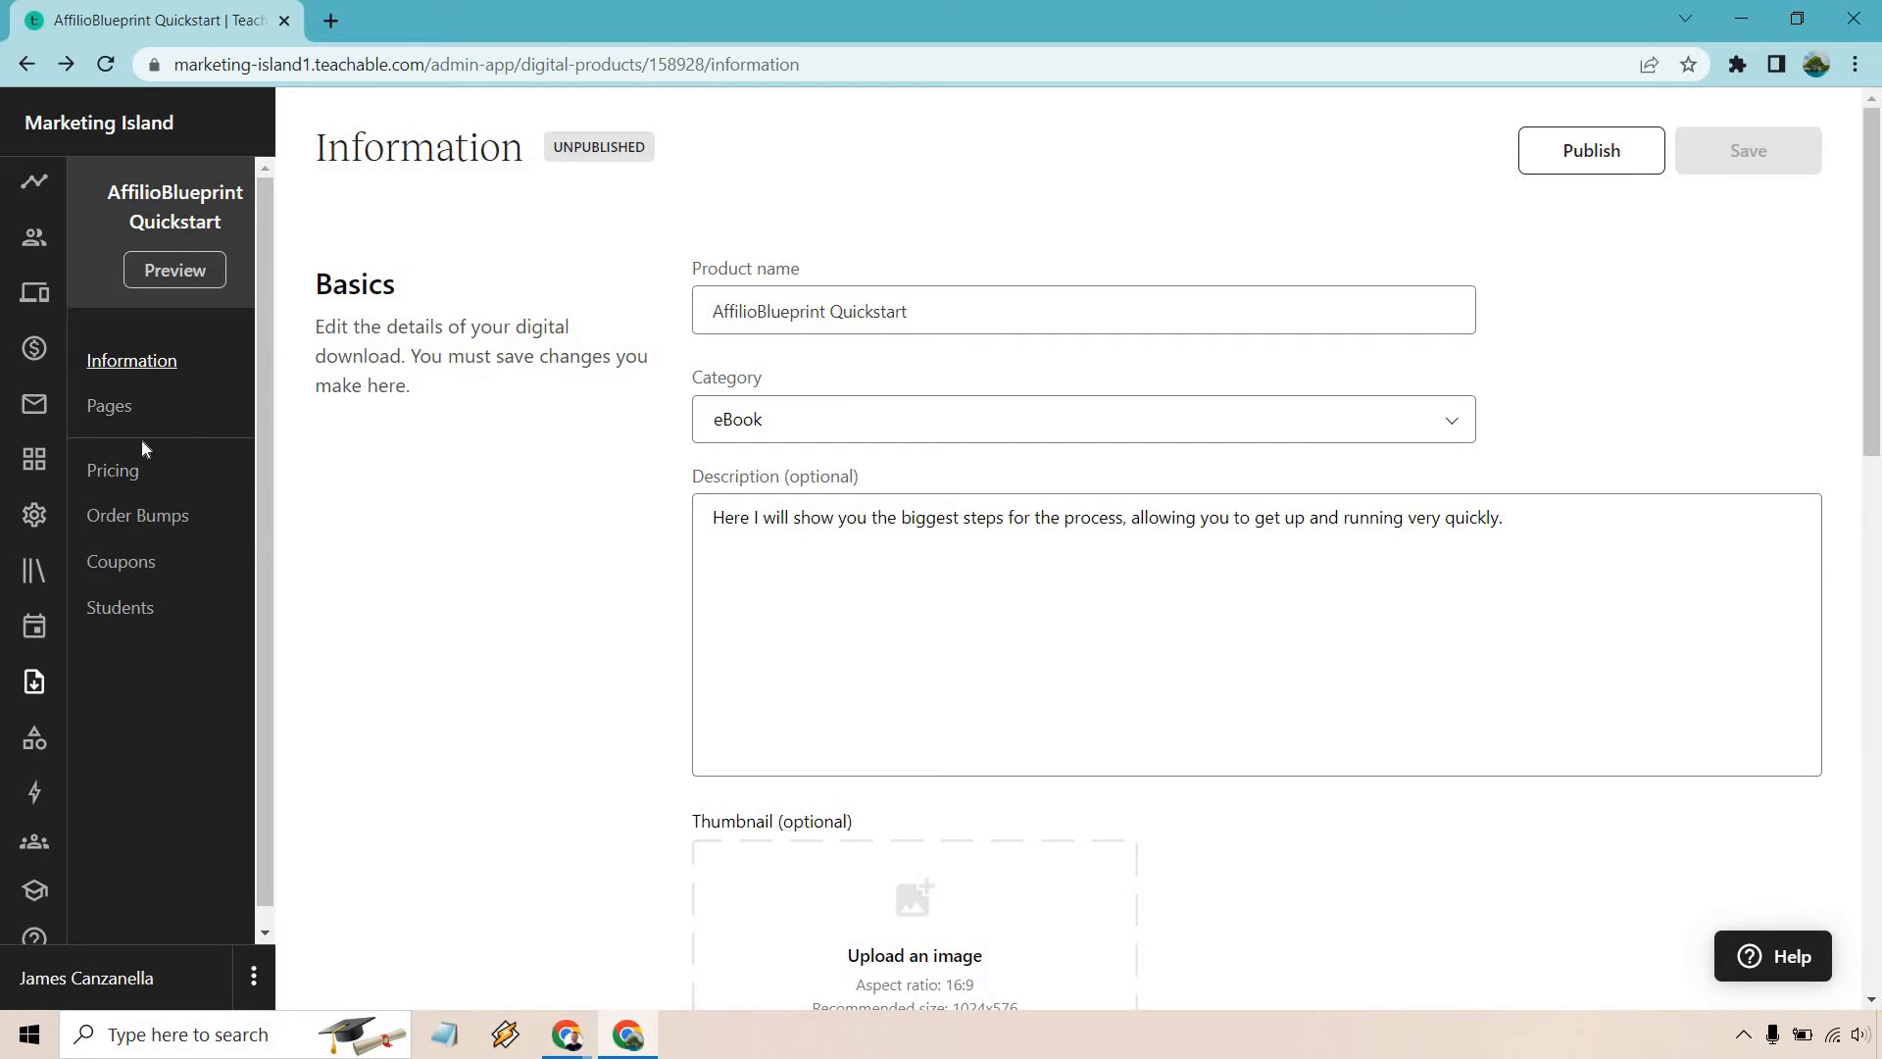
{"action": "left_click", "coordinate": [111, 469]}
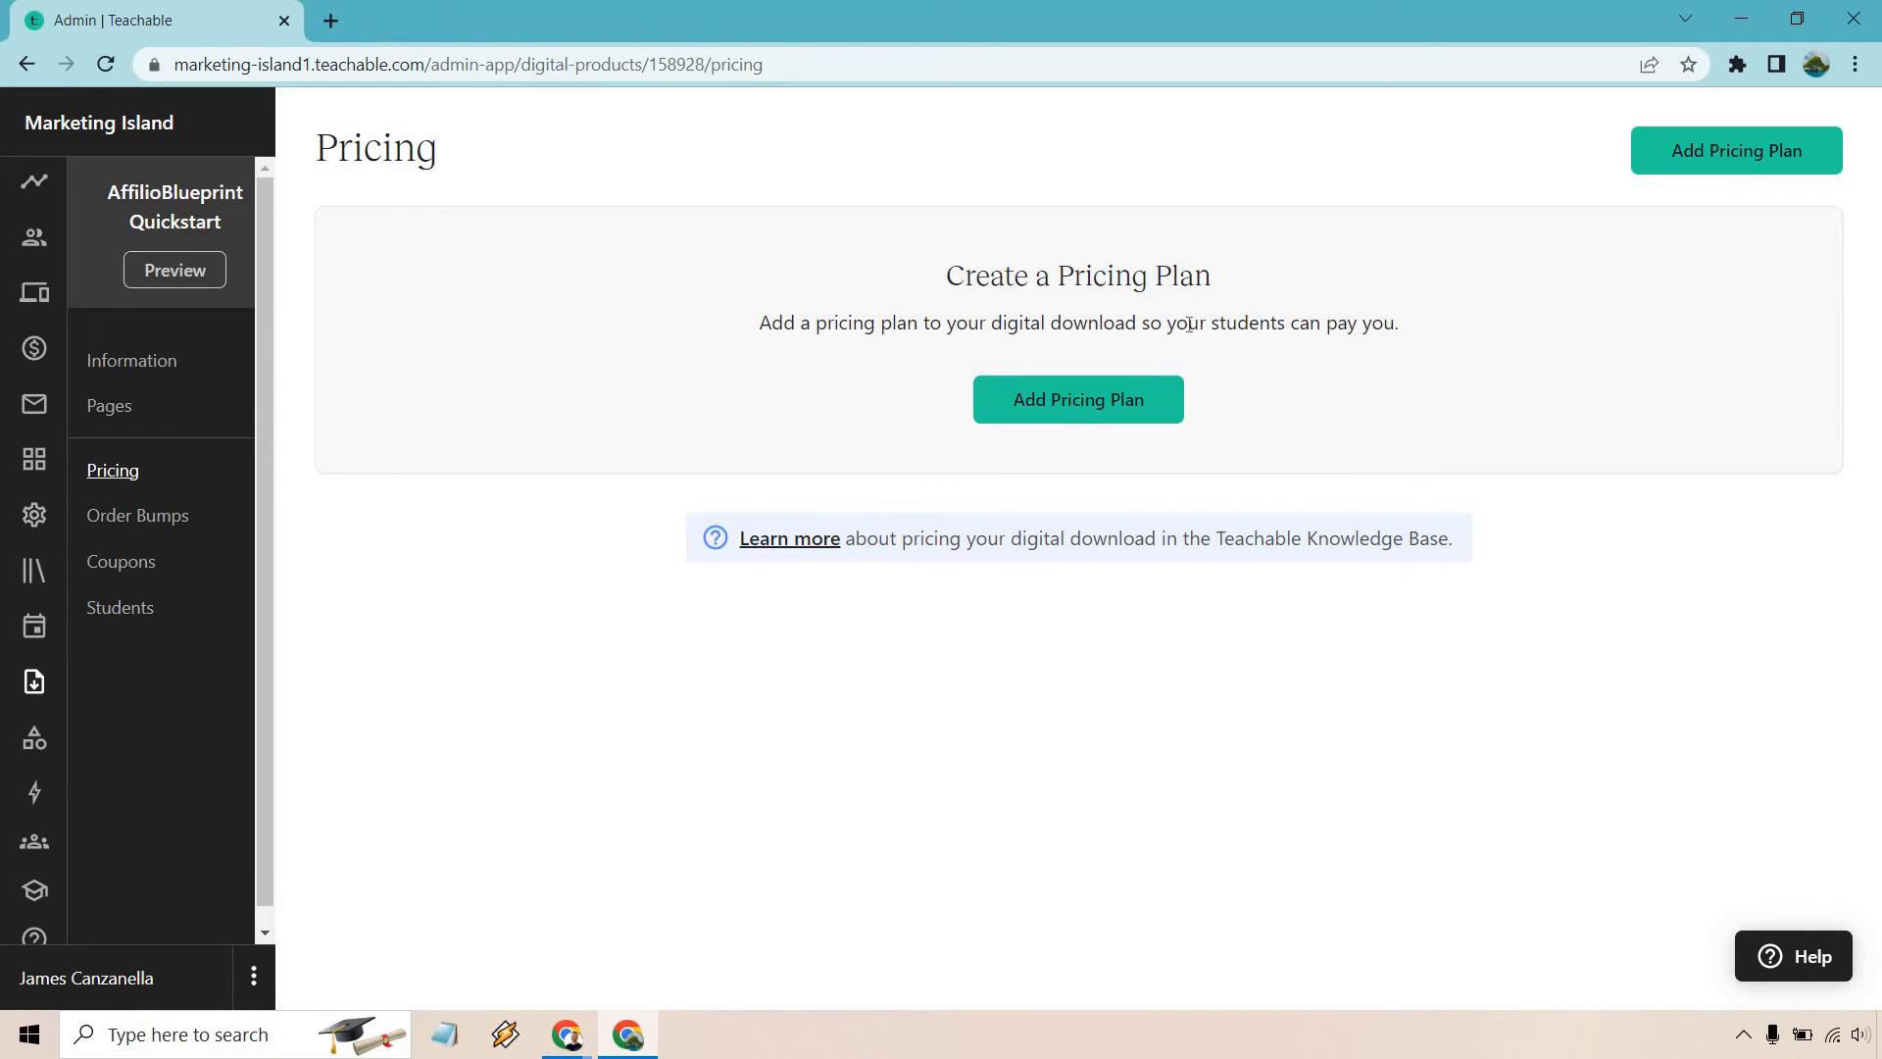
{"action": "left_click", "coordinate": [1076, 399]}
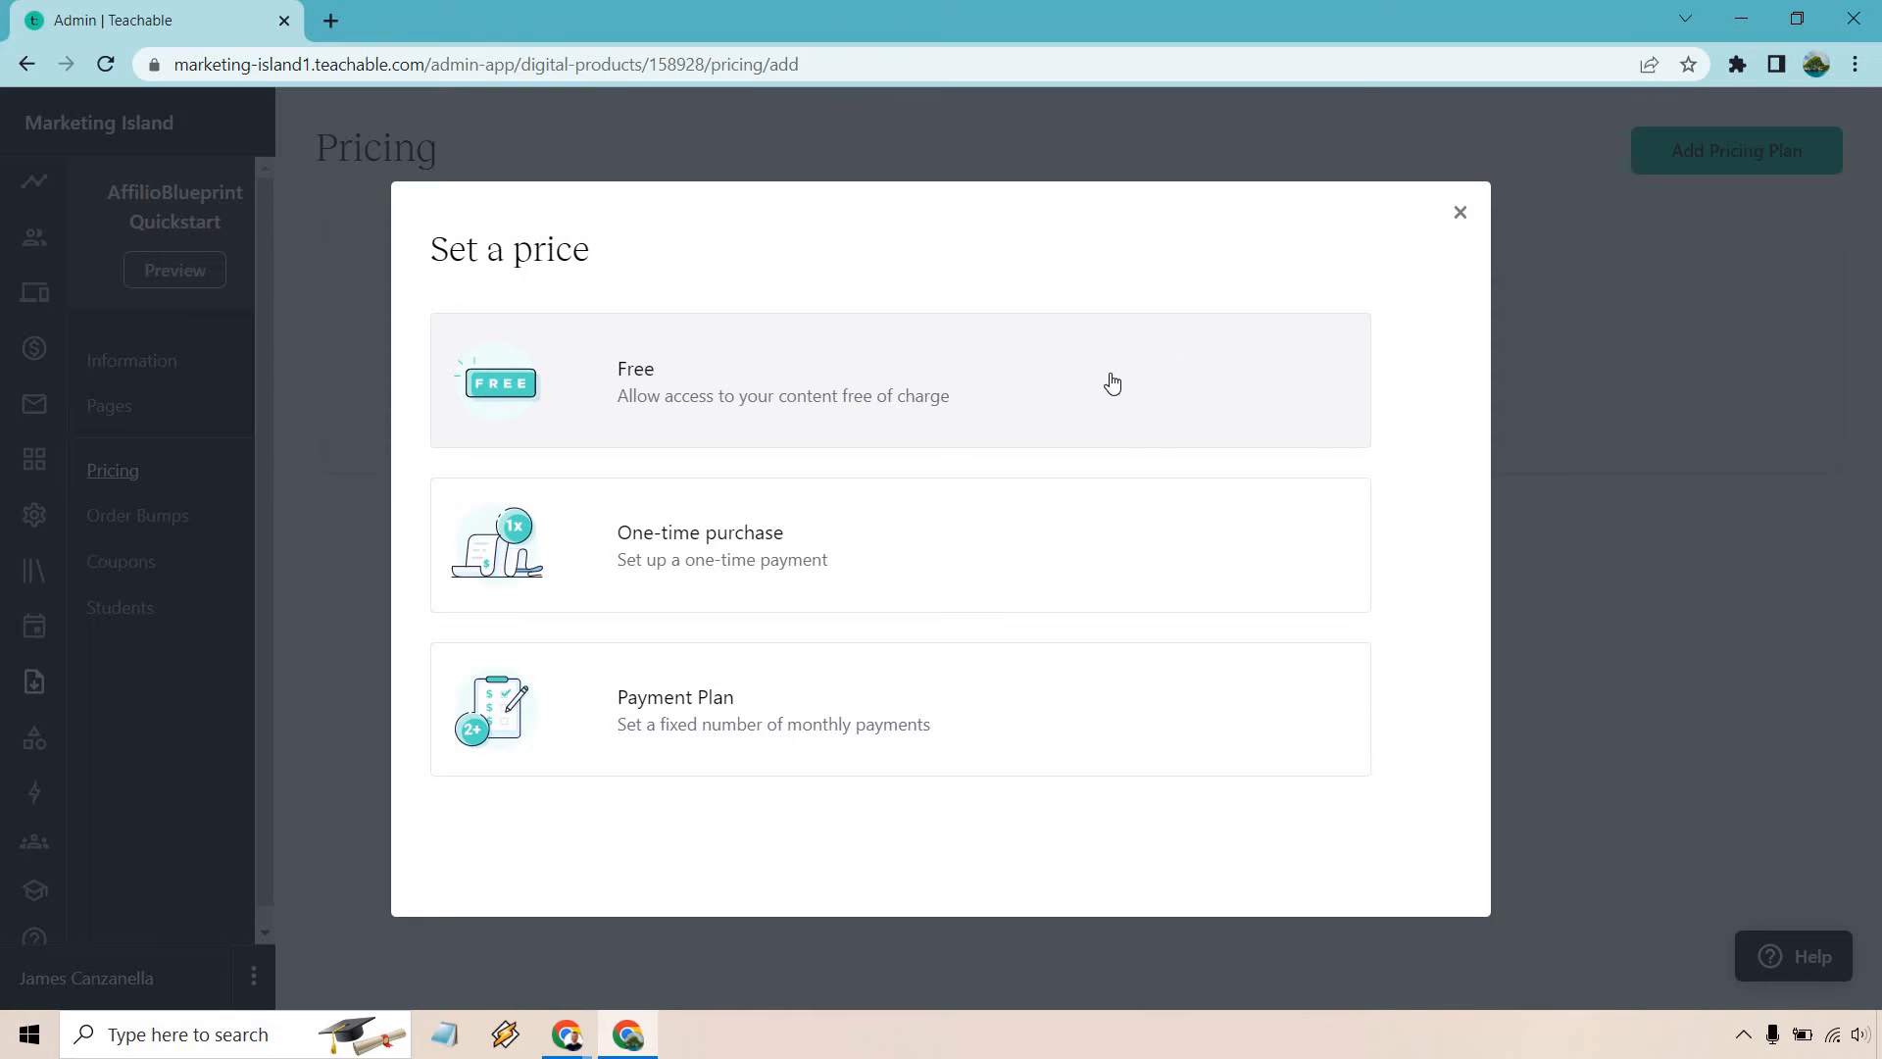
{"action": "mouse_move", "coordinate": [1002, 579]}
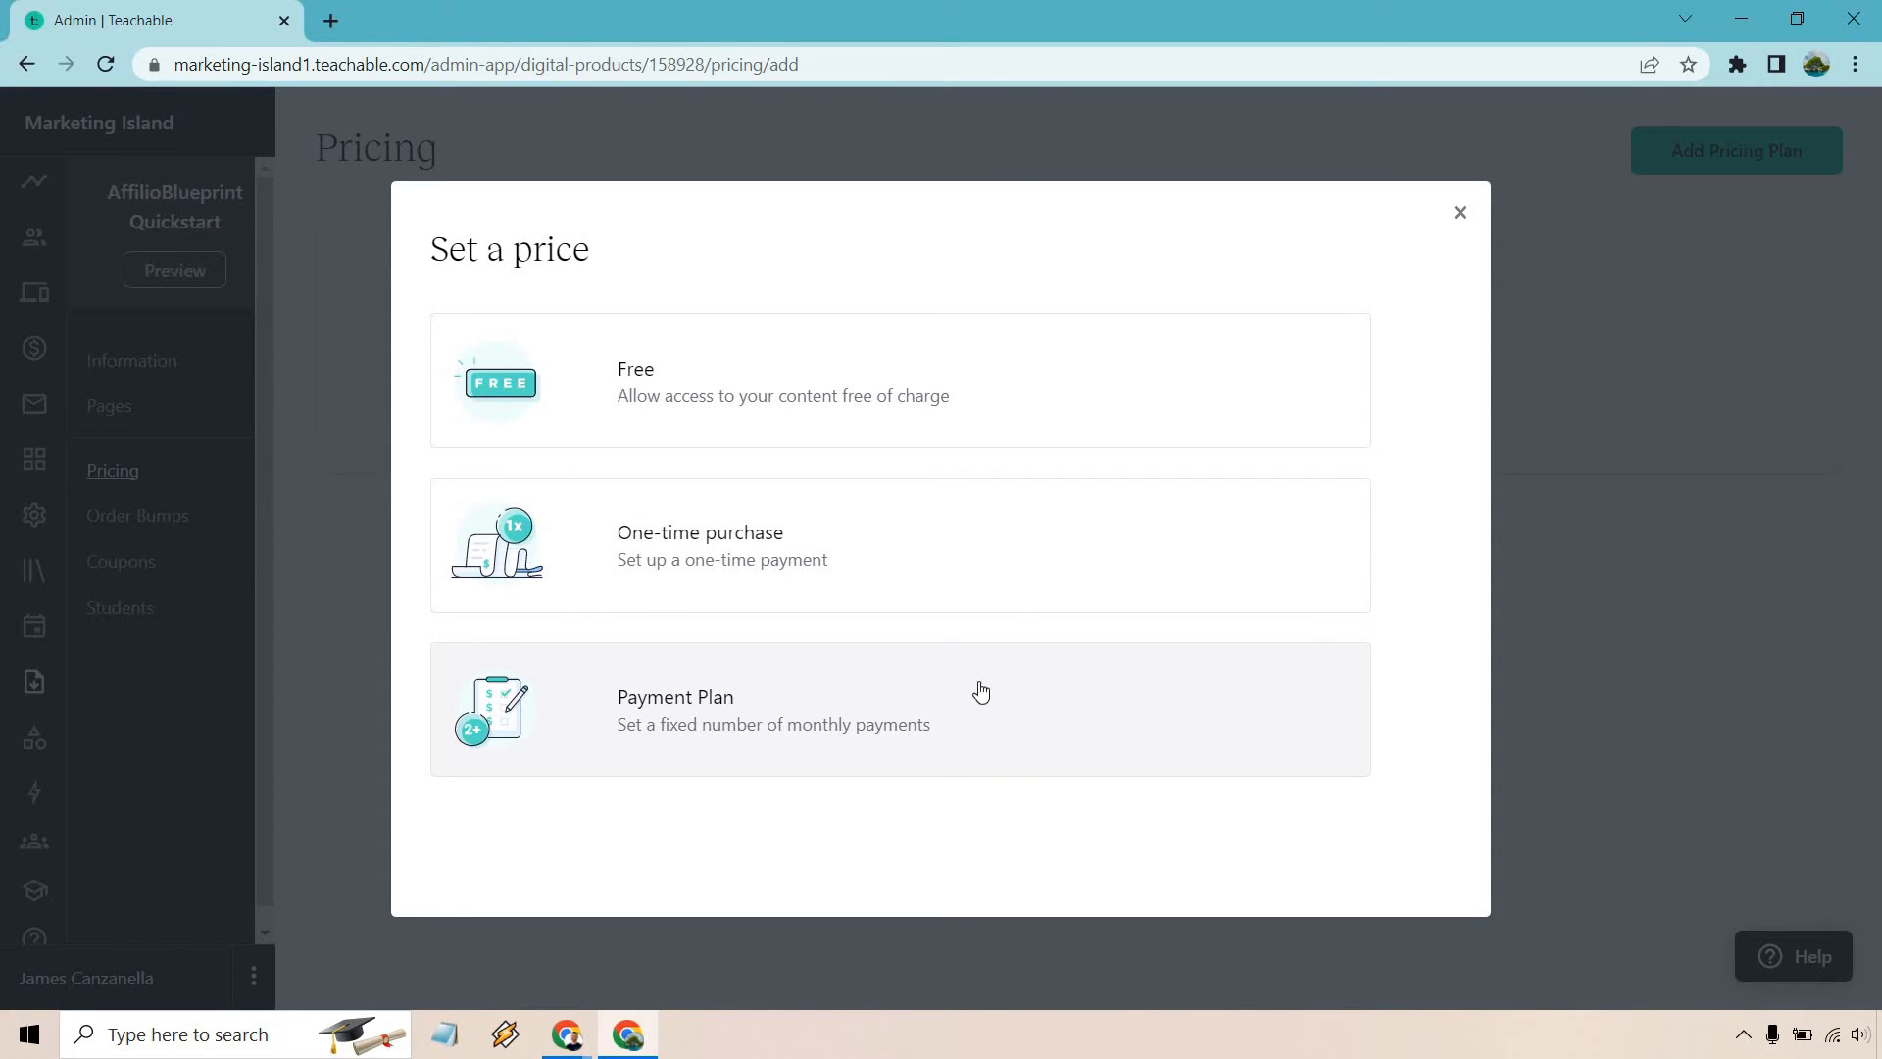
{"action": "mouse_move", "coordinate": [952, 536]}
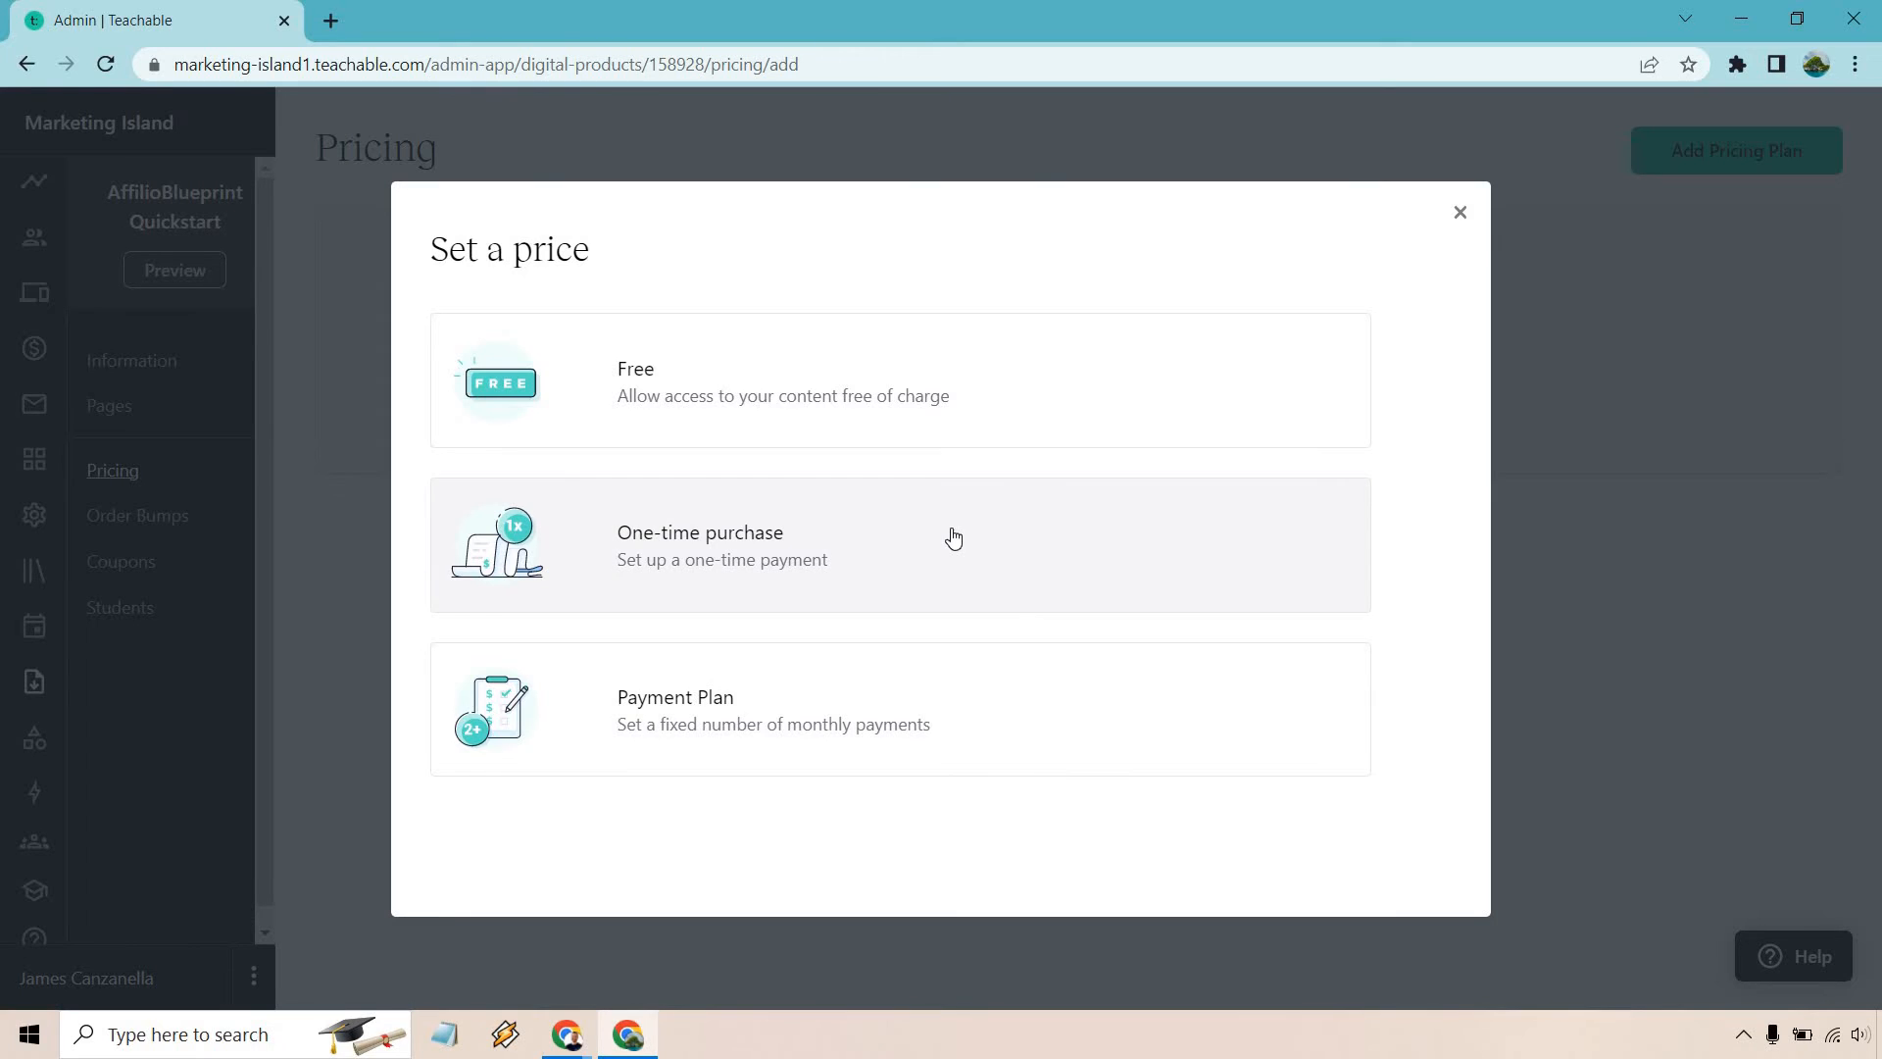
Add a one-time purchase plan priced at $7, 'AffilioBlueprint Fast Track Guide'
{"action": "left_click", "coordinate": [900, 542]}
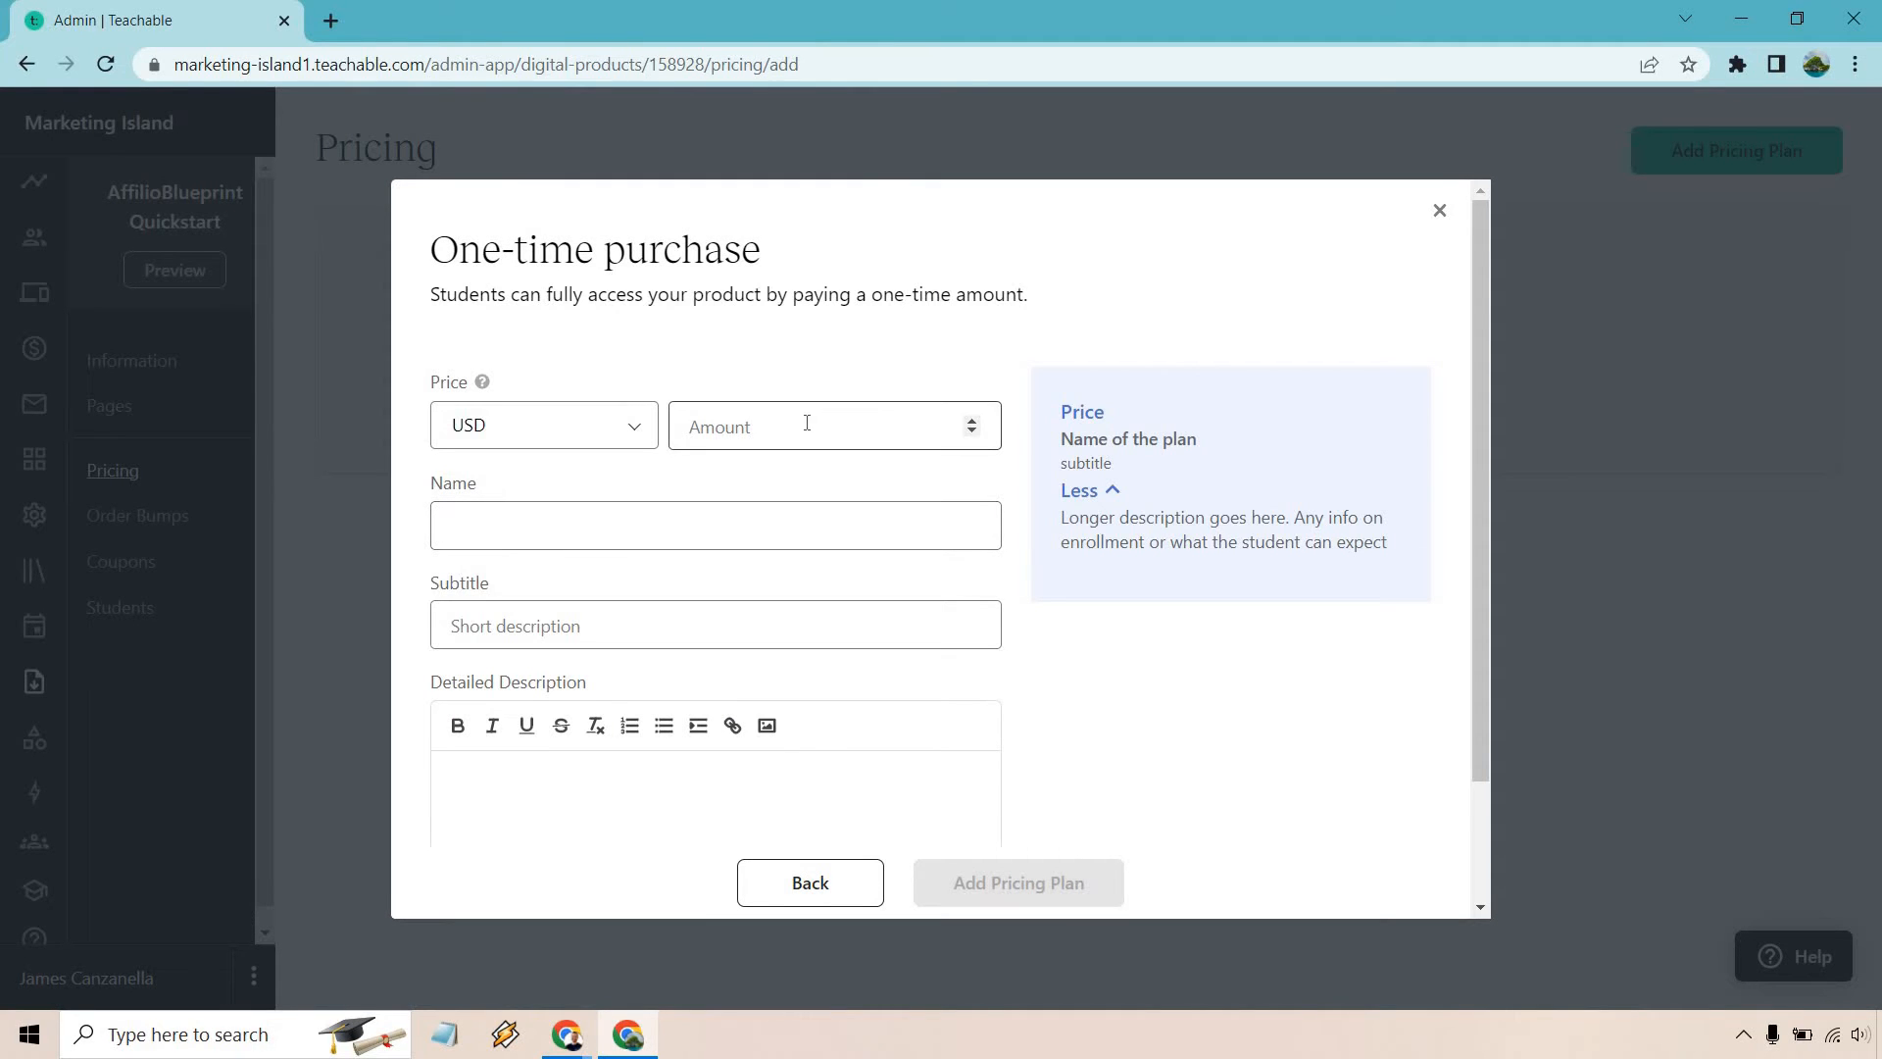
{"action": "type", "text": "7"}
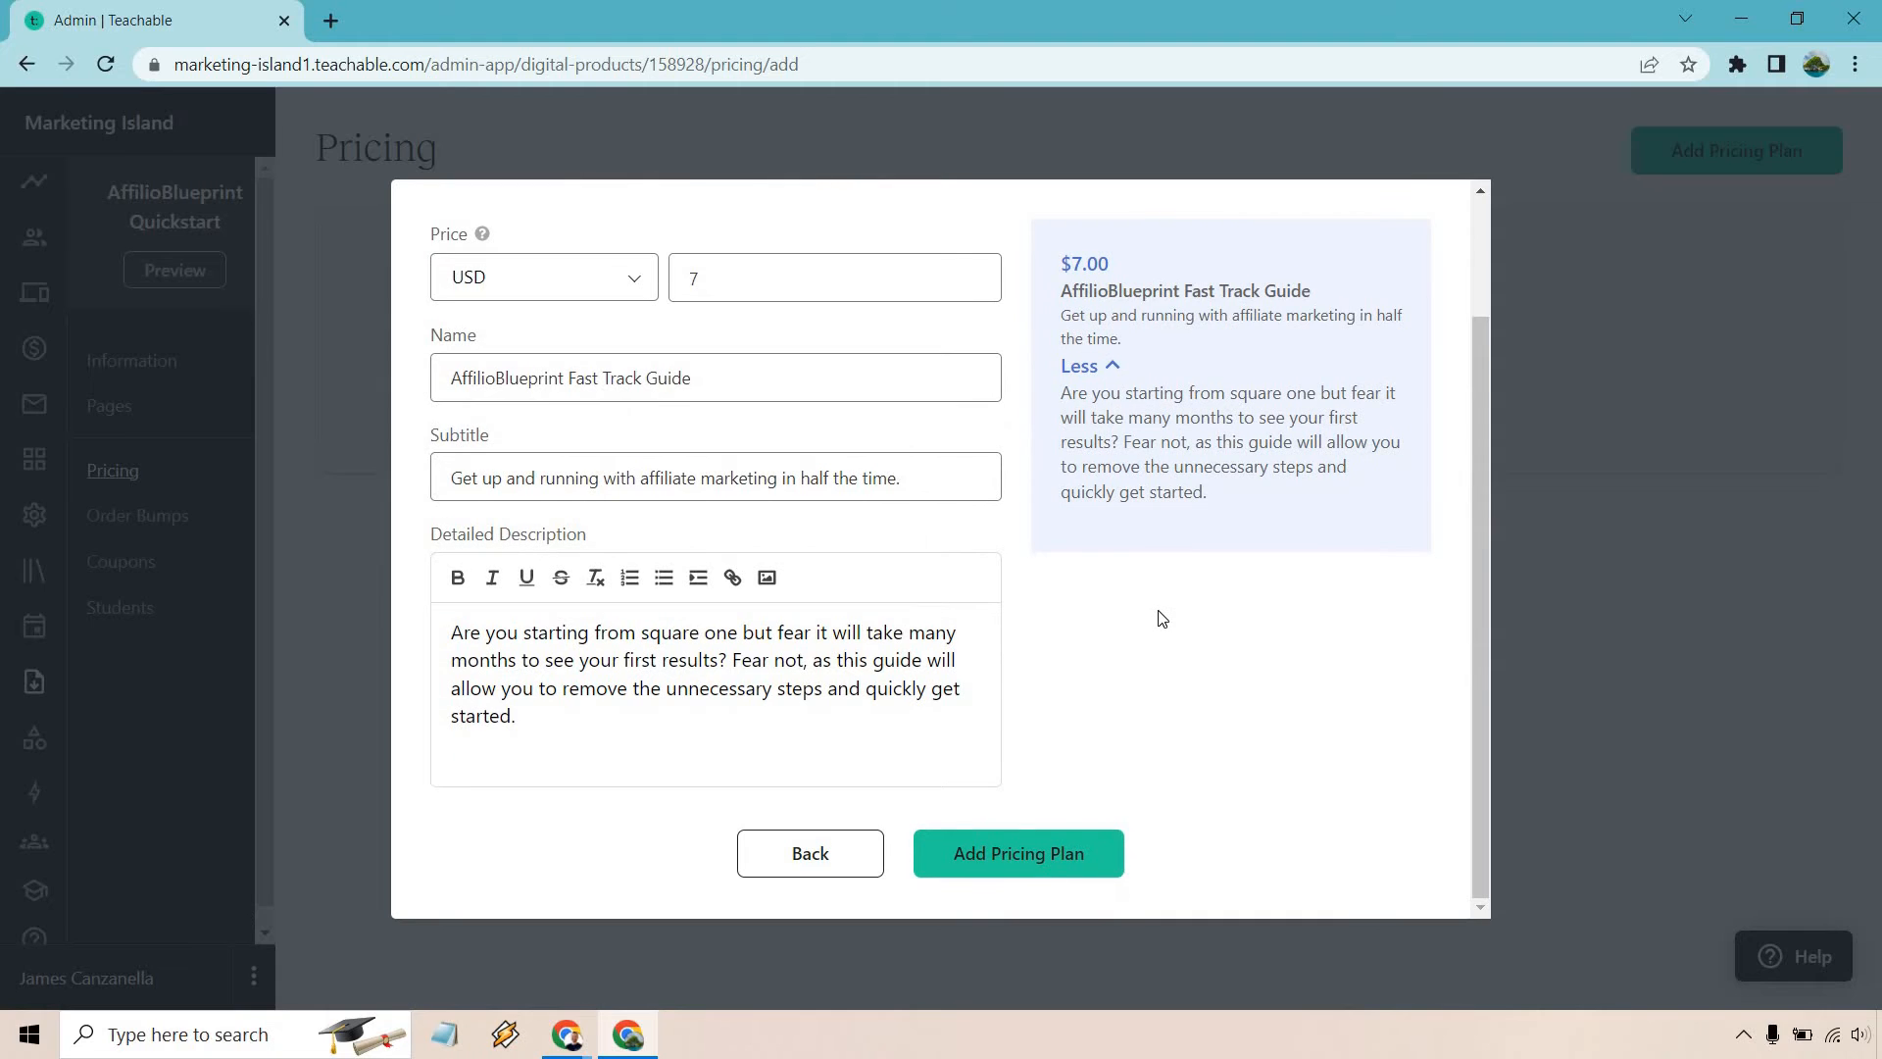
{"action": "mouse_move", "coordinate": [1092, 813]}
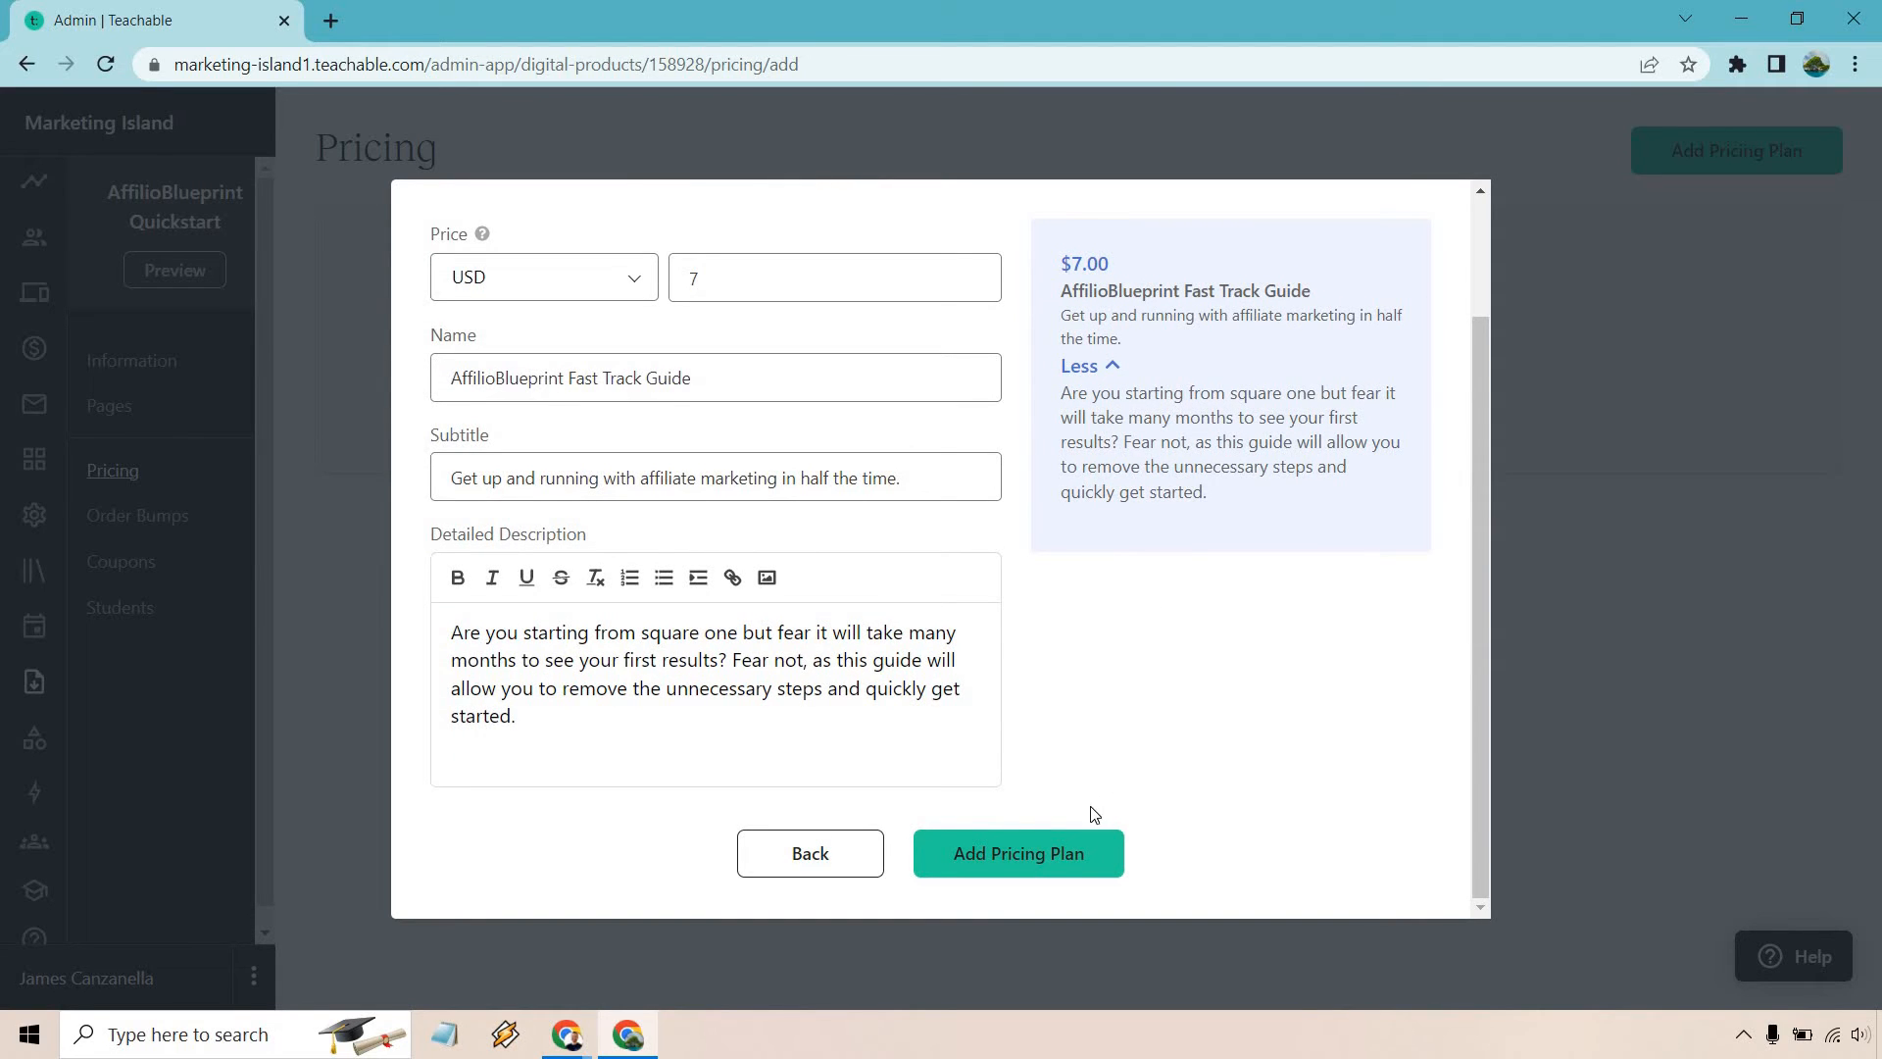
{"action": "left_click", "coordinate": [1016, 854]}
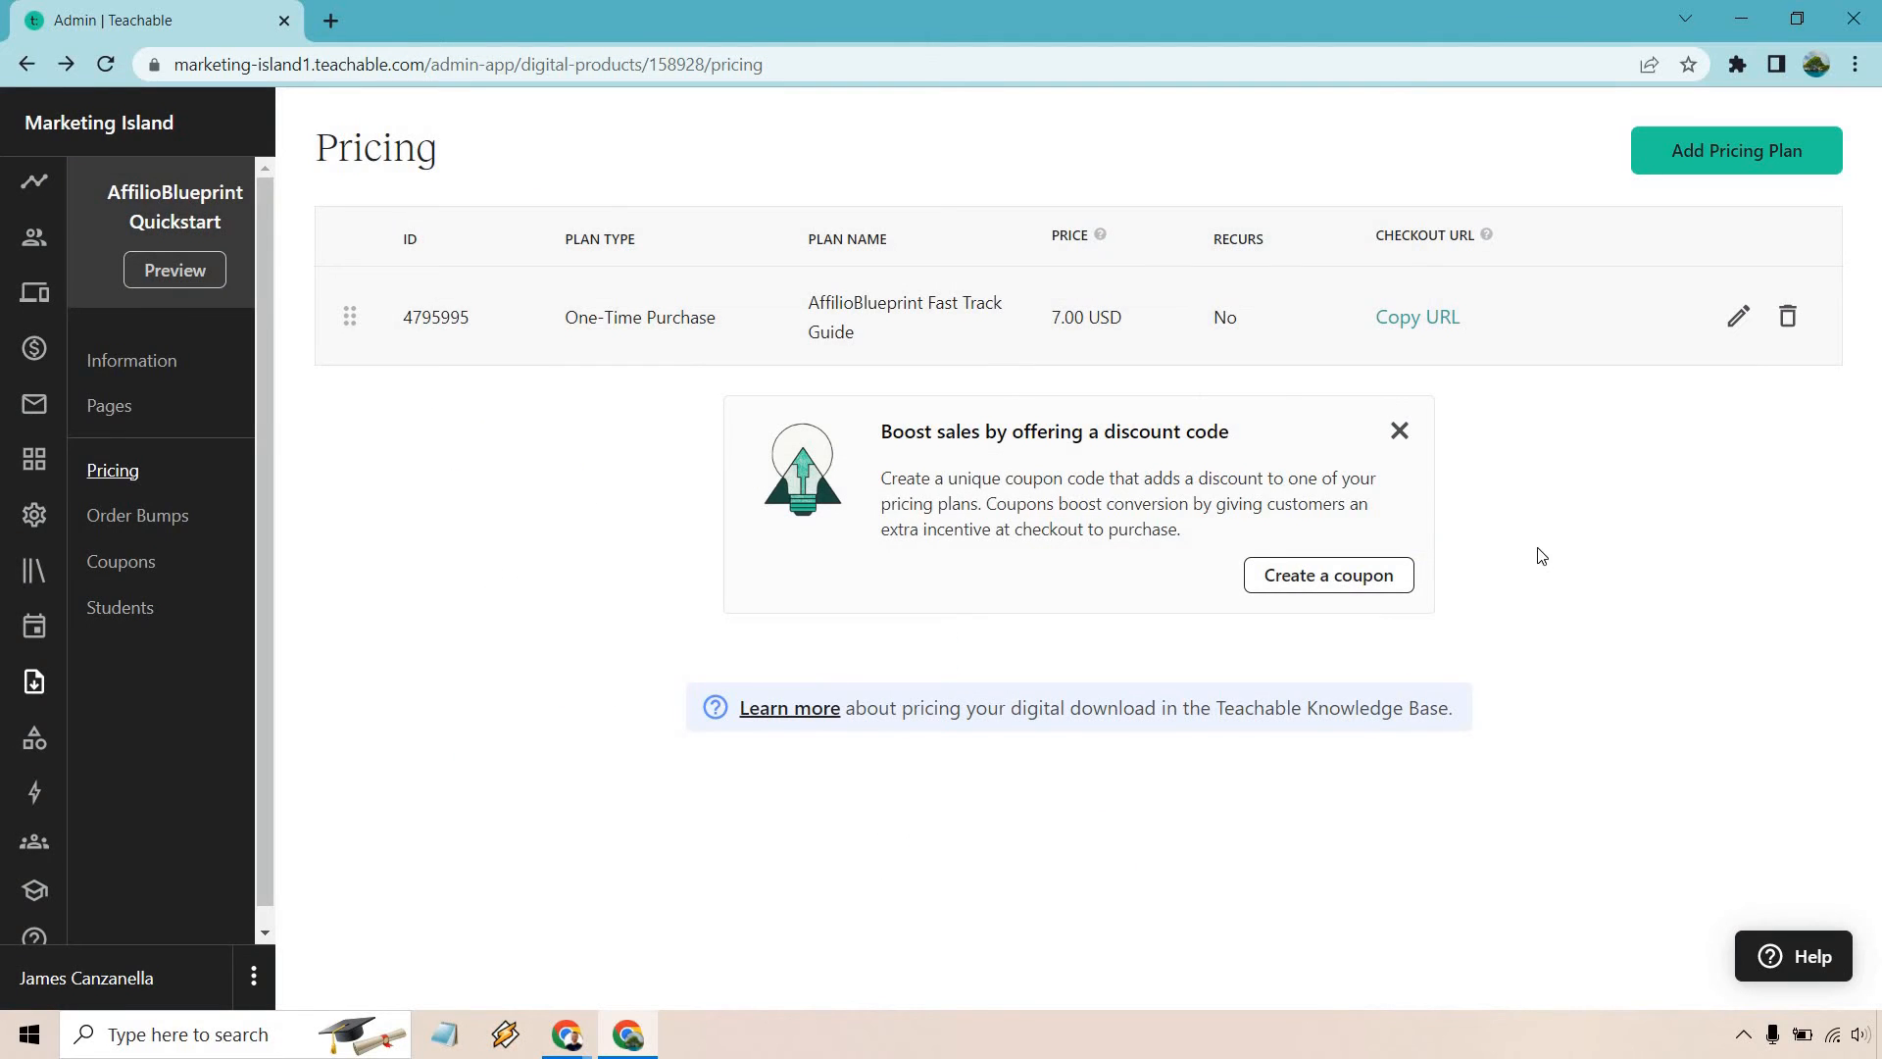
{"action": "mouse_move", "coordinate": [1554, 541]}
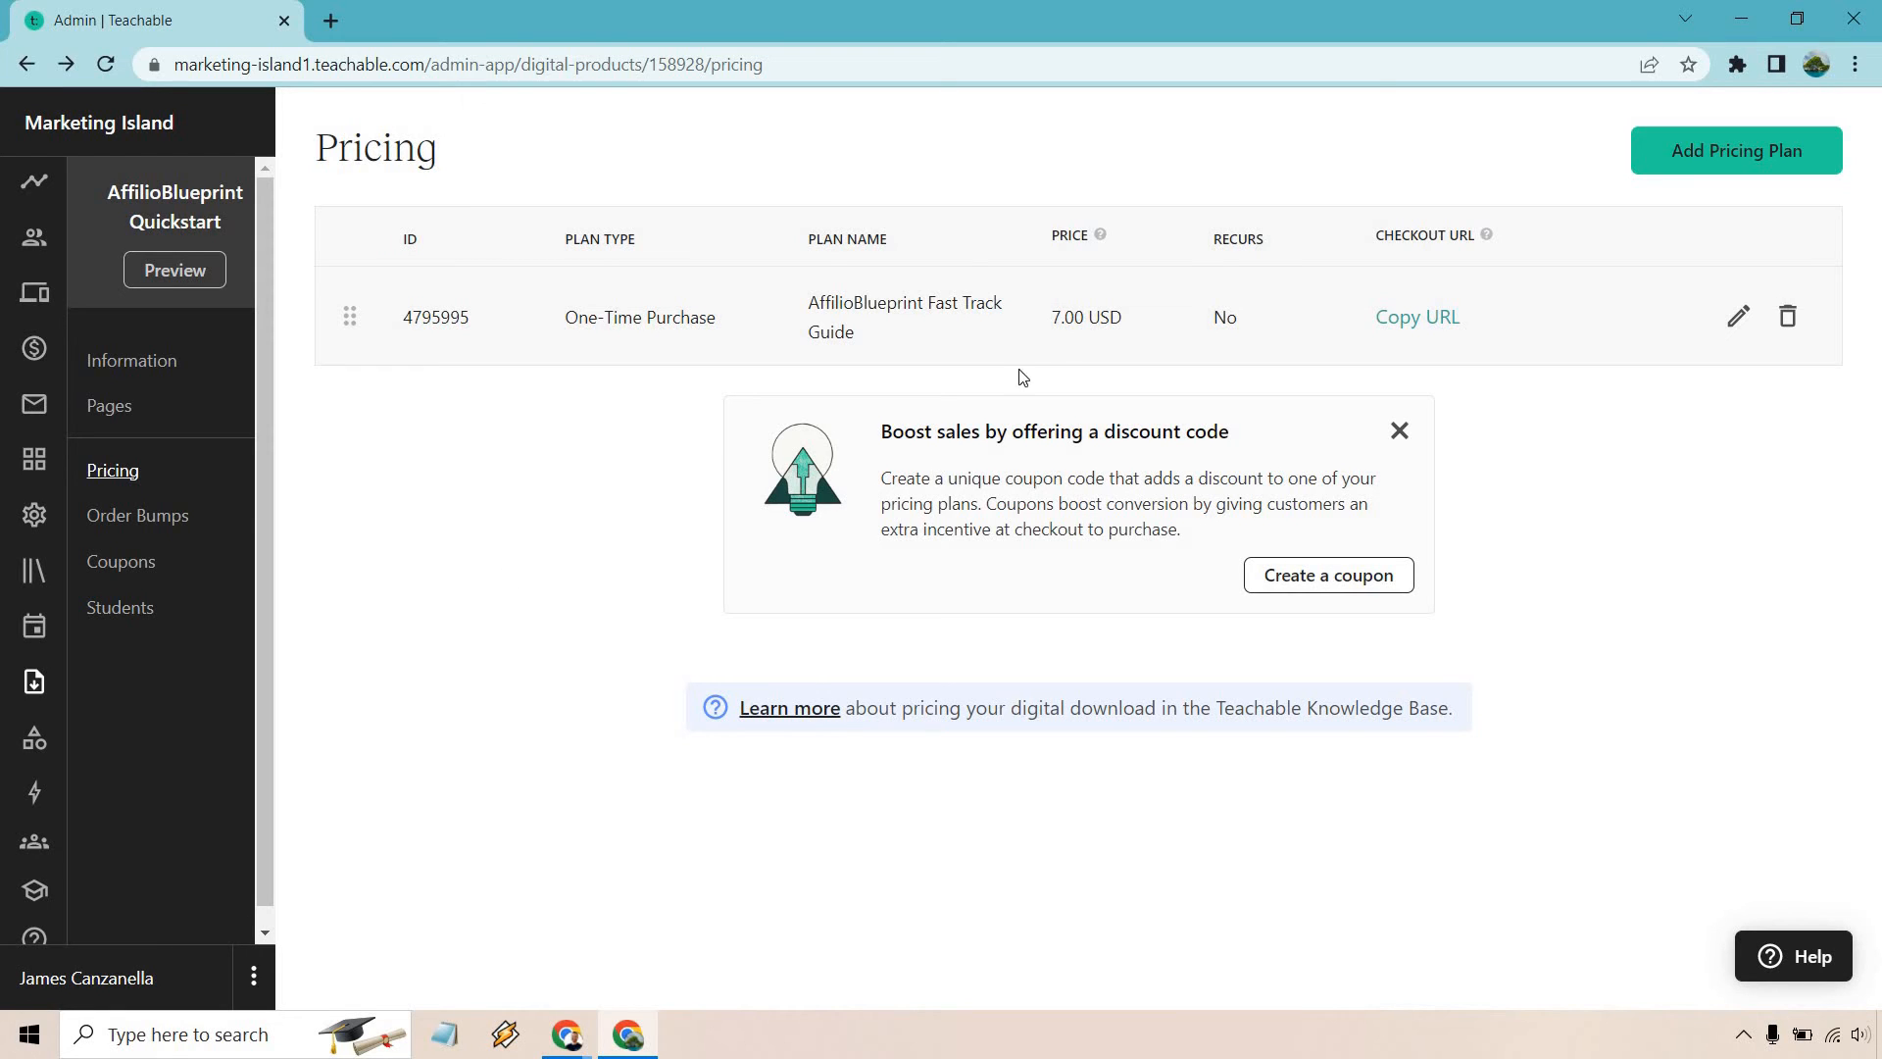
Copy the $7 plan's checkout URL to open its checkout page
{"action": "left_click", "coordinate": [1416, 316]}
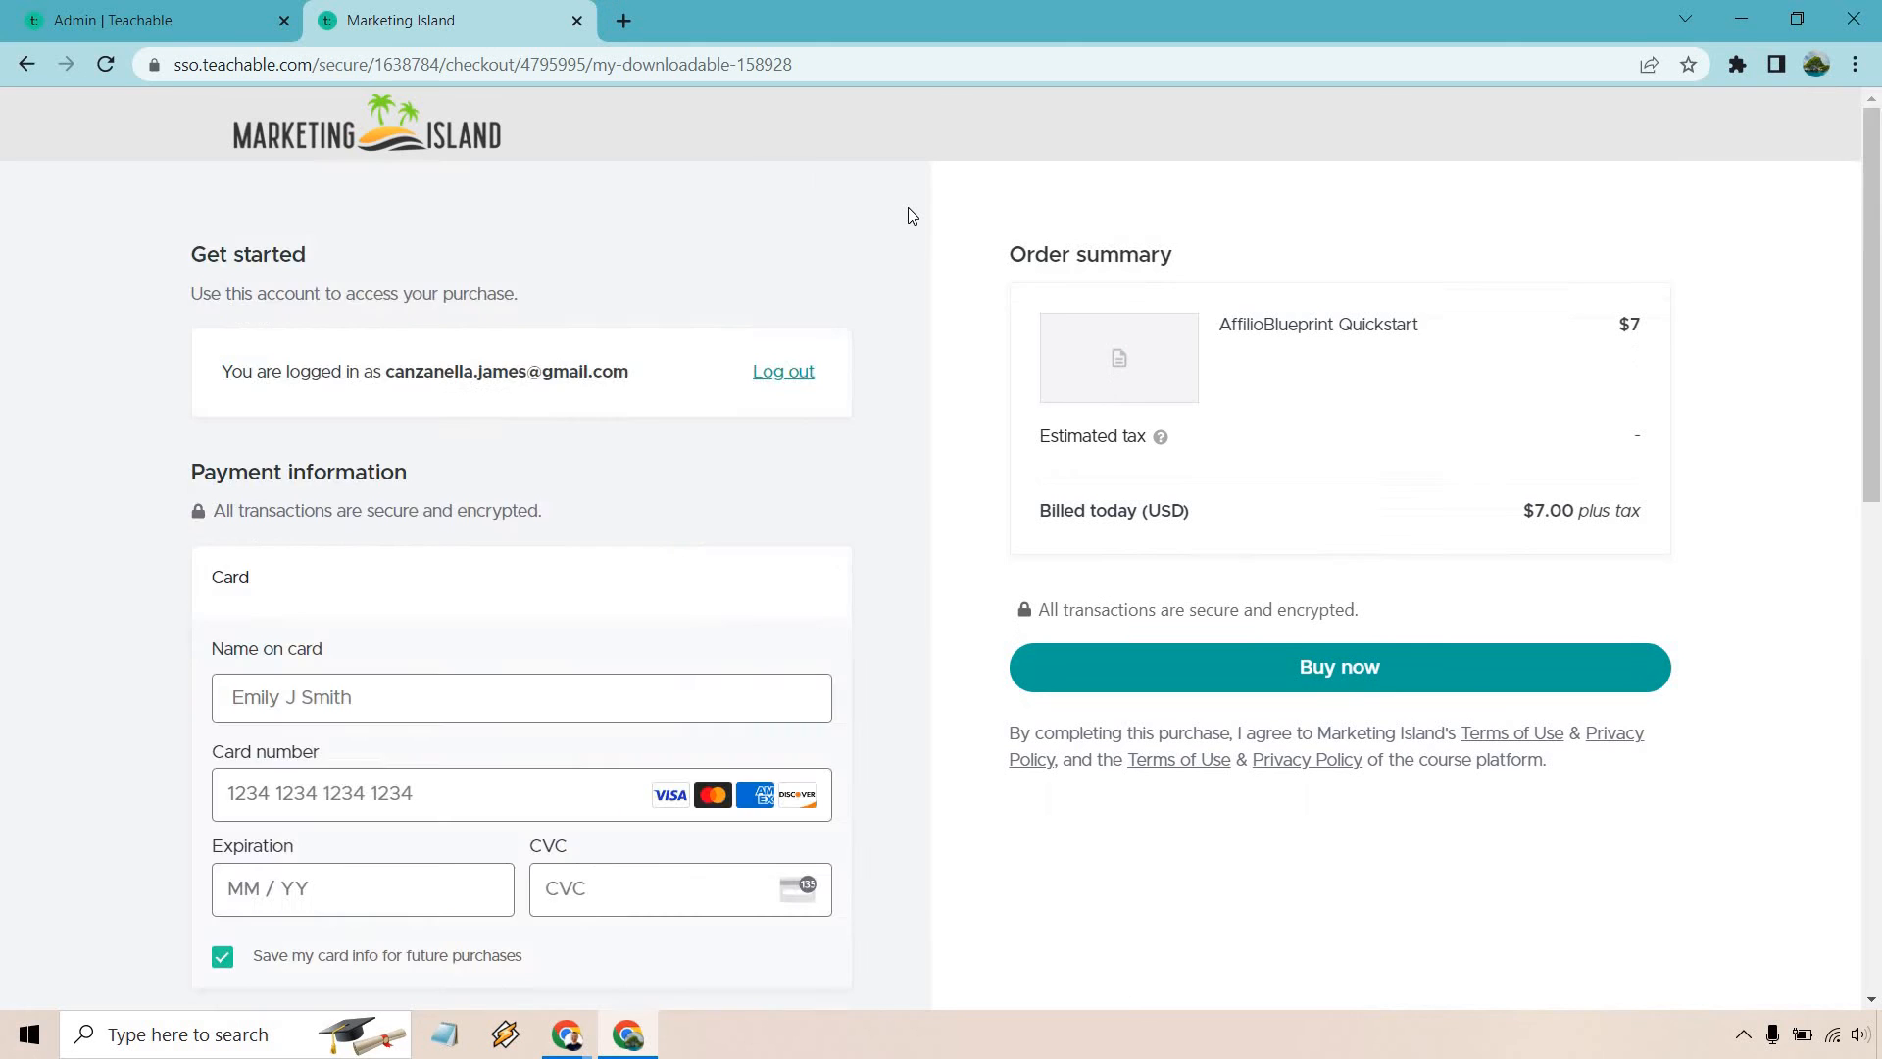
Scroll through the $7.00 checkout summary, then return to the Admin tab's pricing plans
{"action": "scroll", "scroll_direction": "down", "scroll_amount": 3}
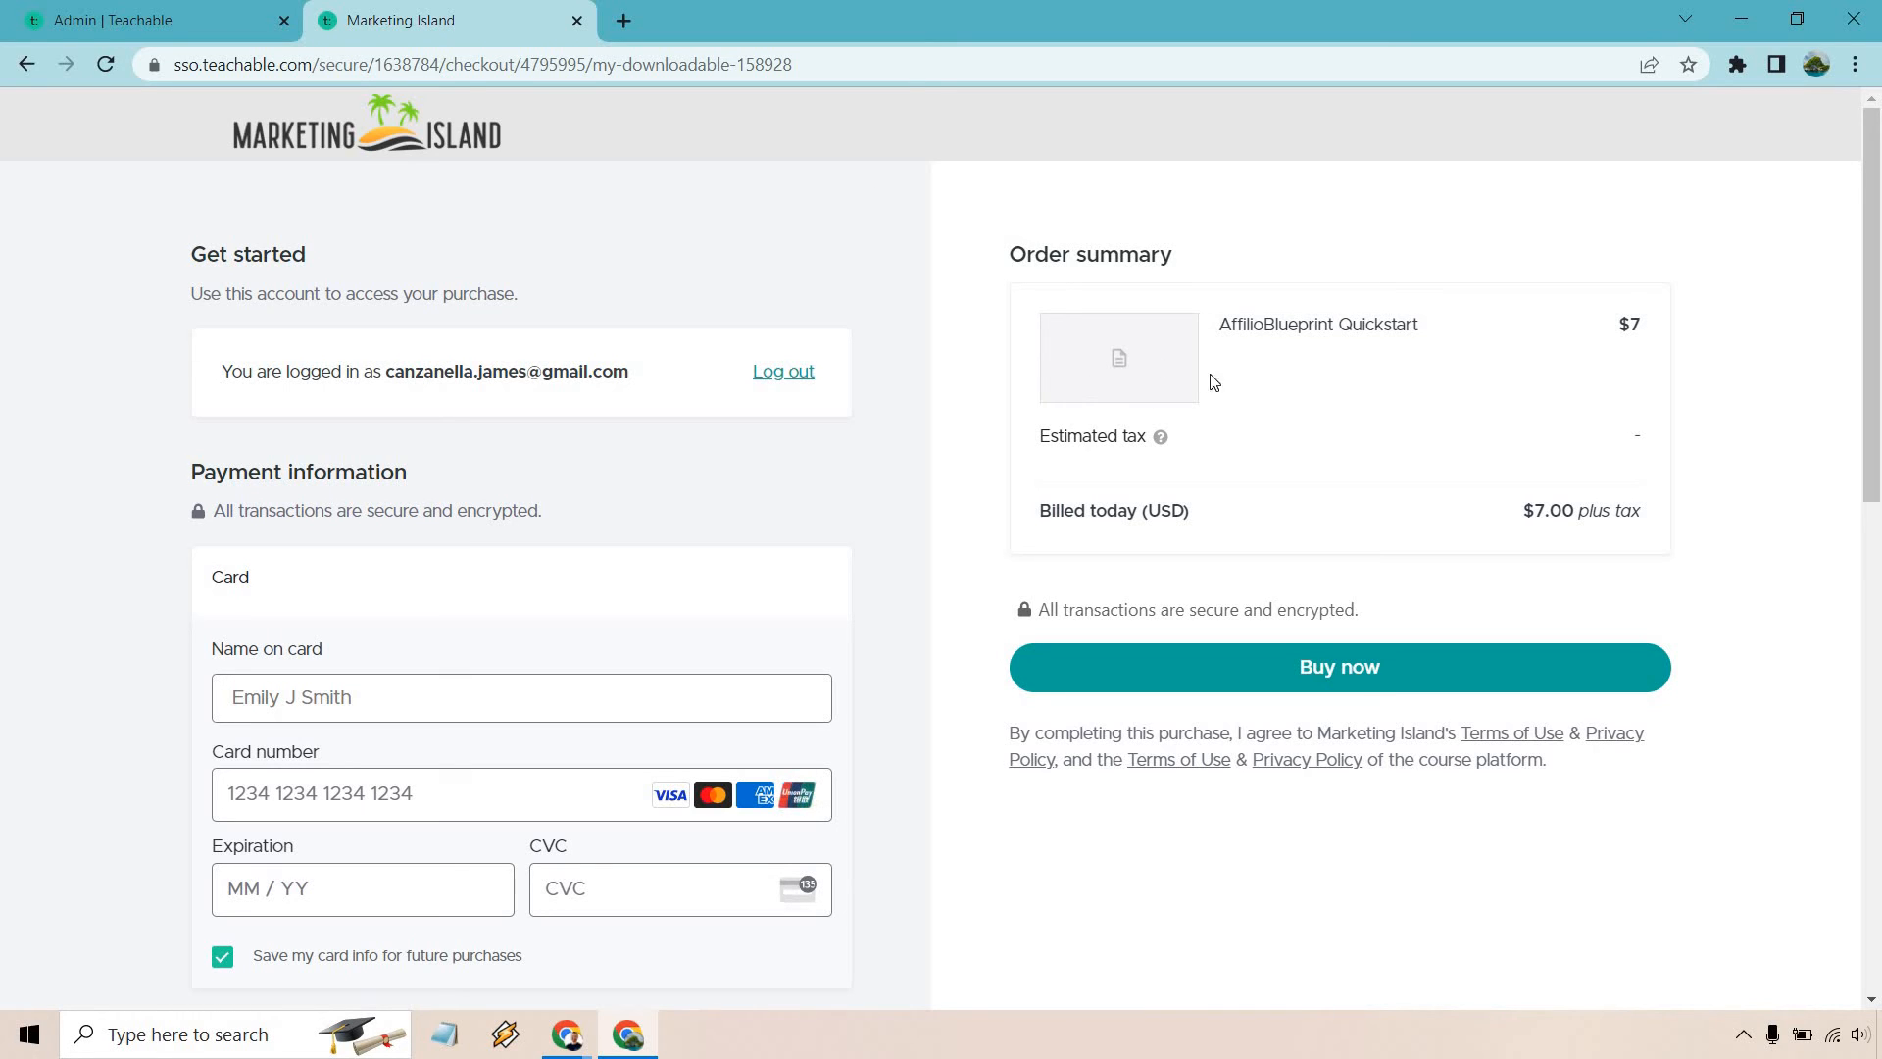
{"action": "mouse_move", "coordinate": [1240, 394]}
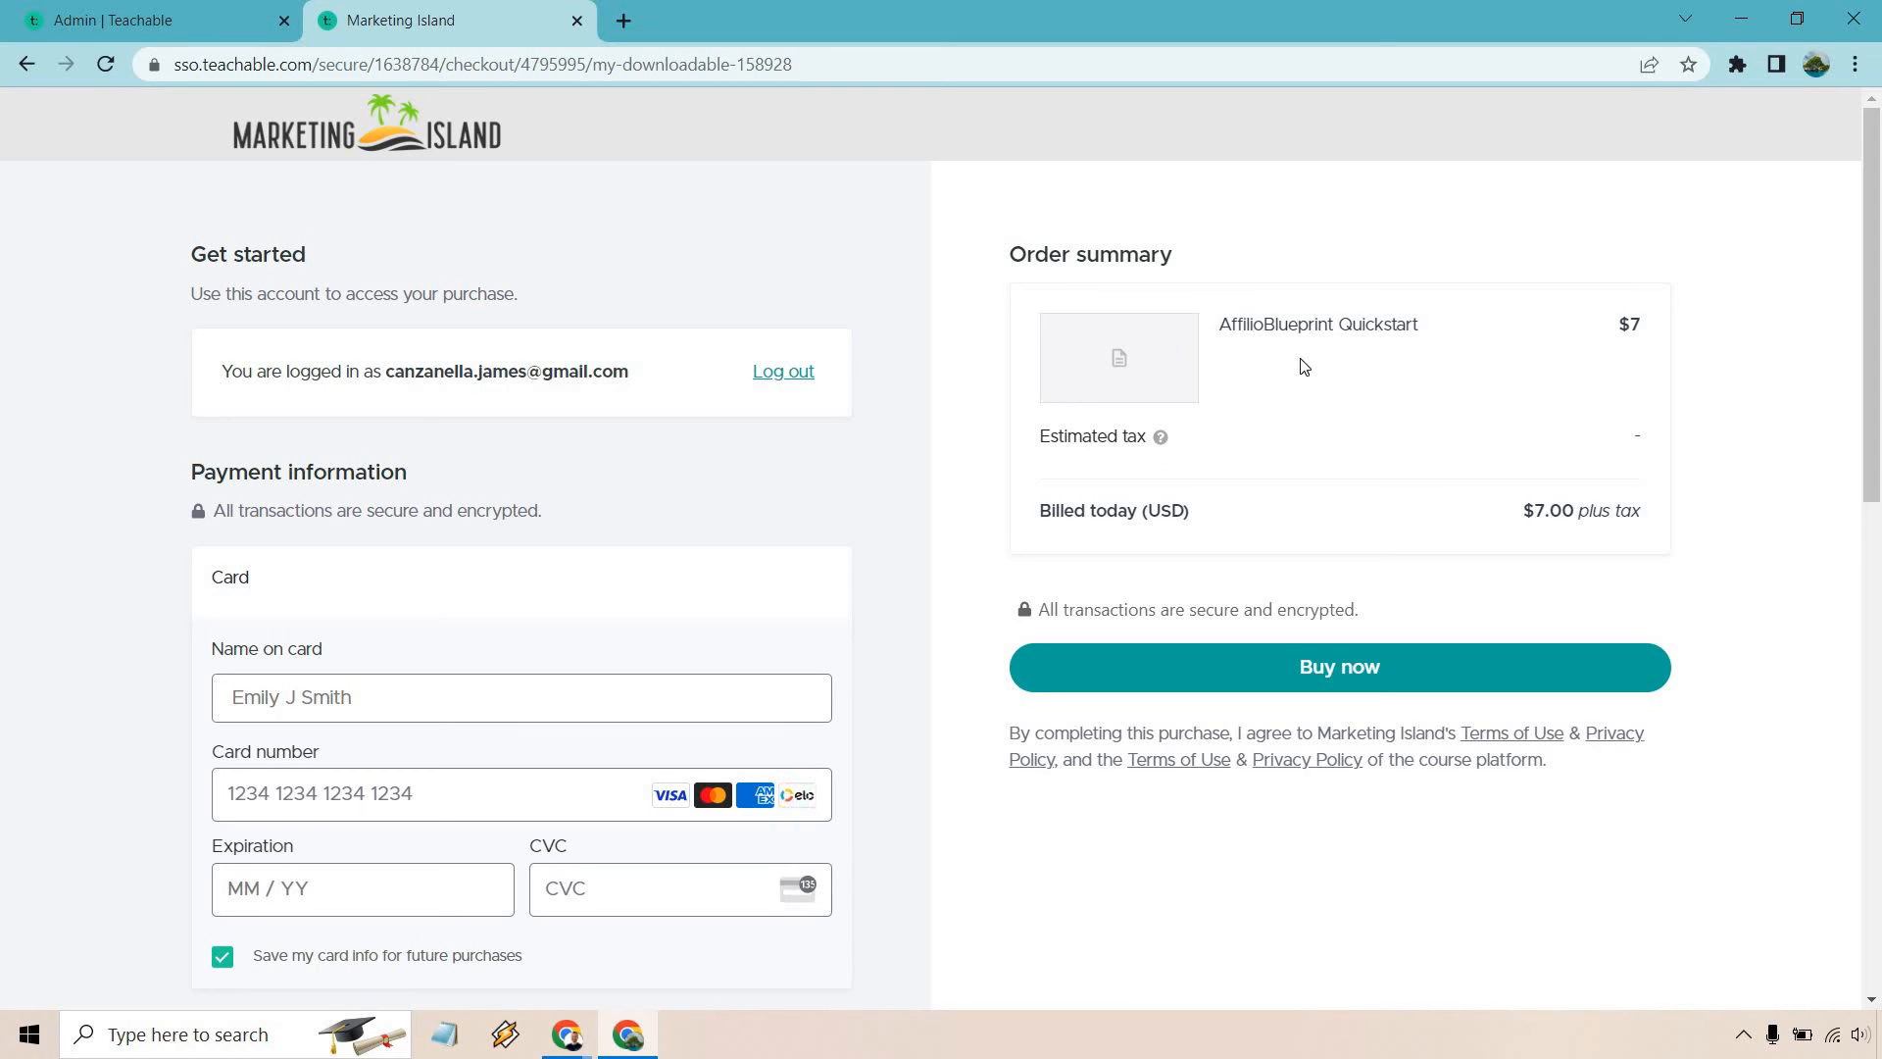
{"action": "mouse_move", "coordinate": [1095, 366]}
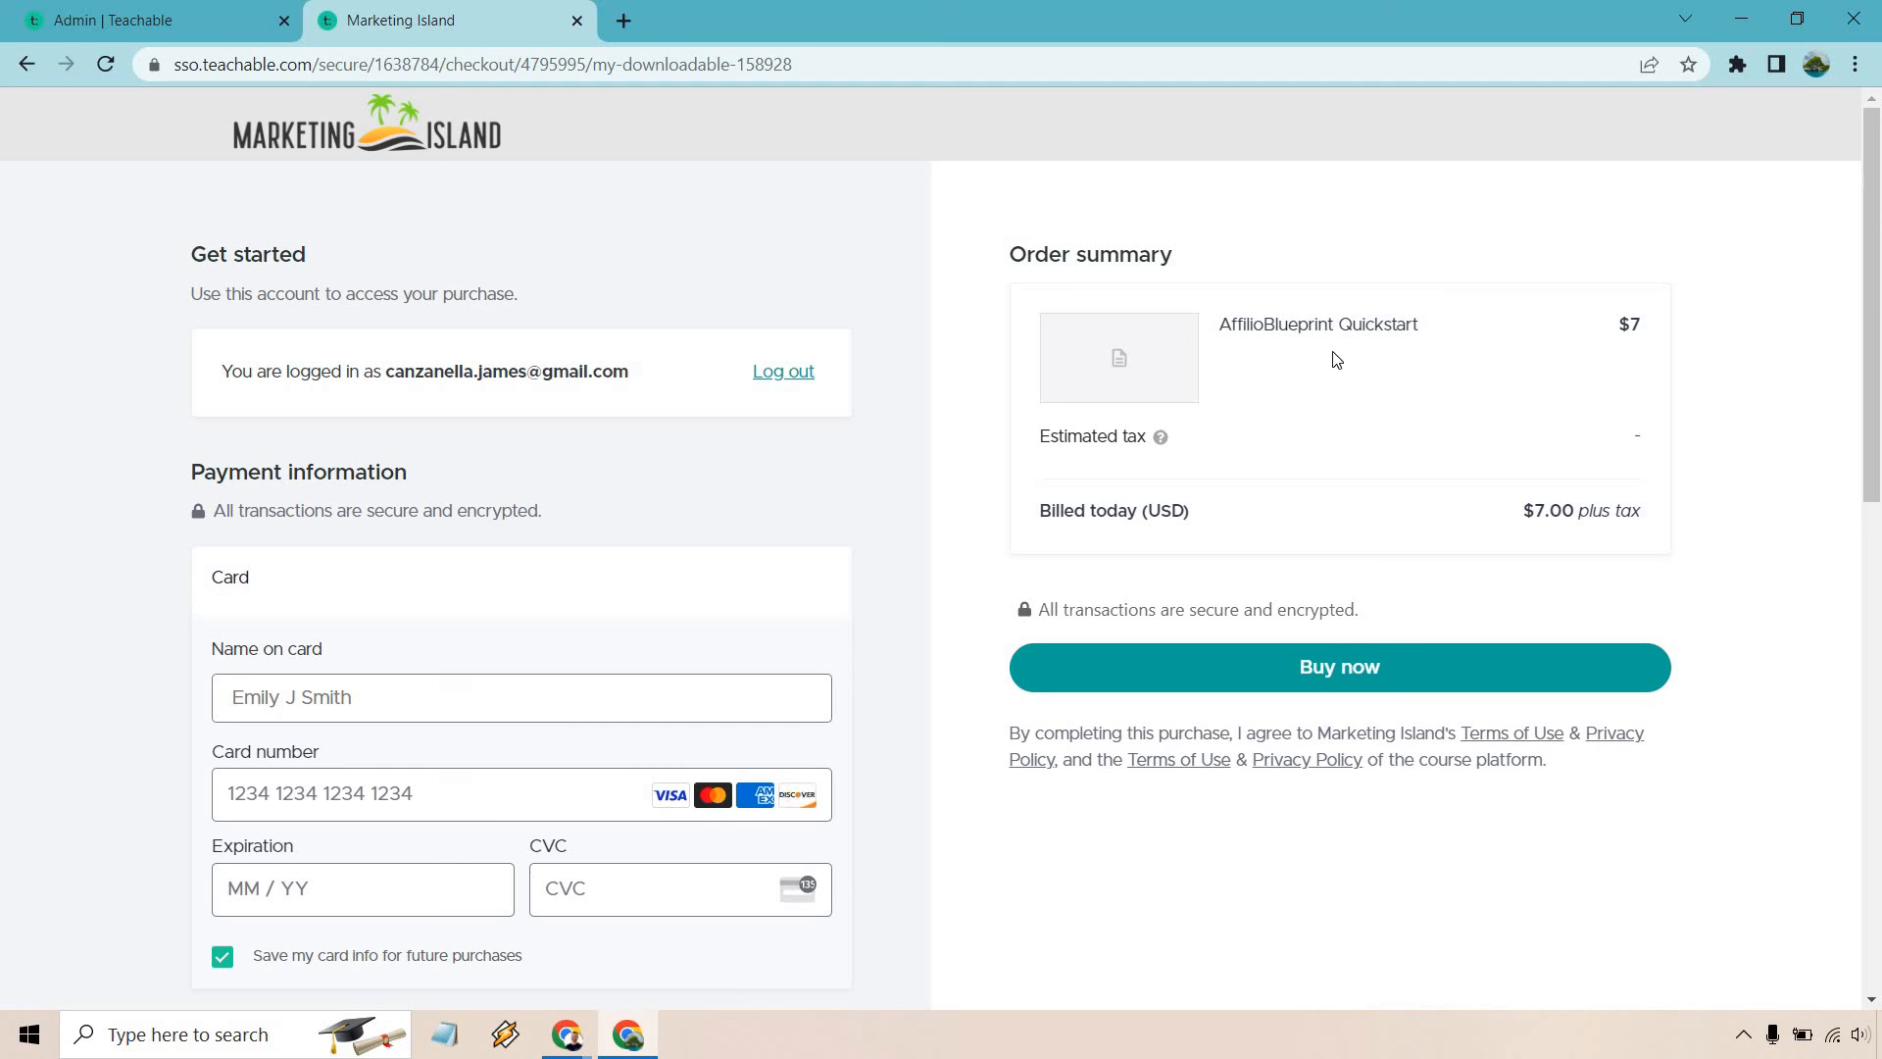
{"action": "left_click", "coordinate": [145, 20]}
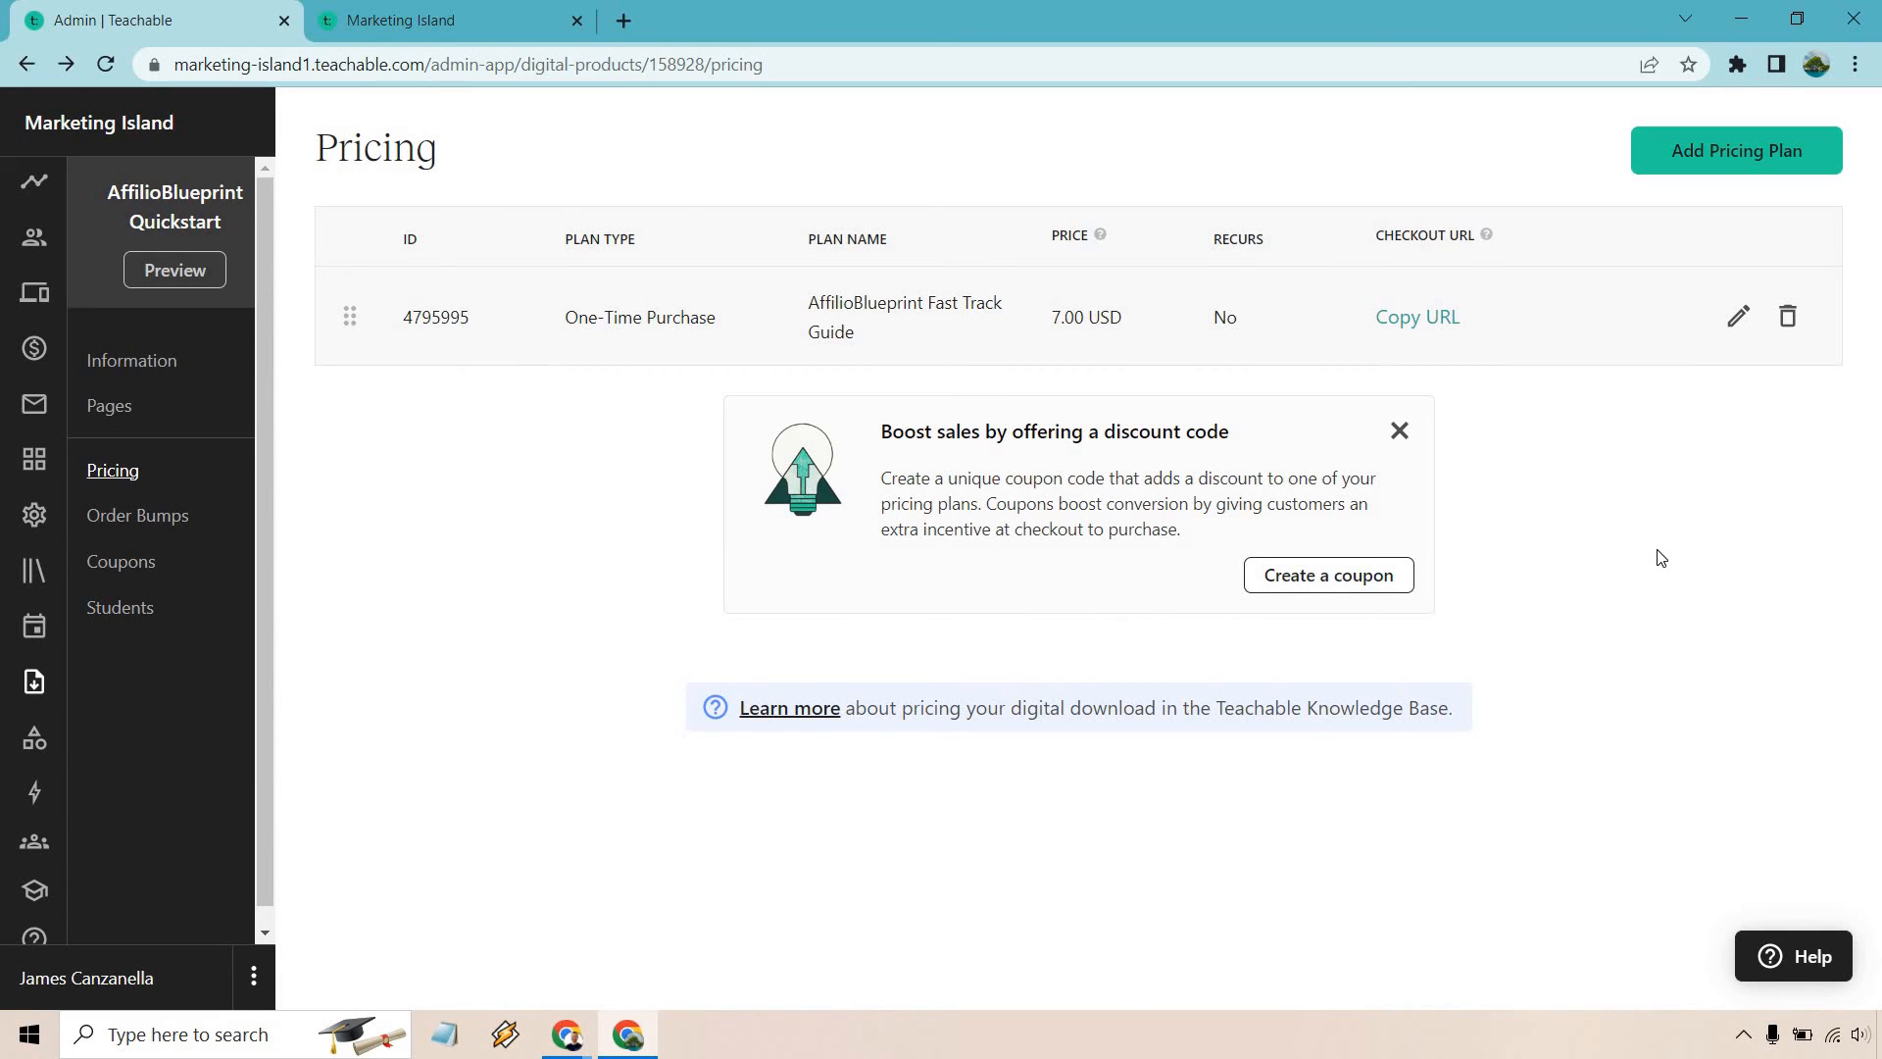